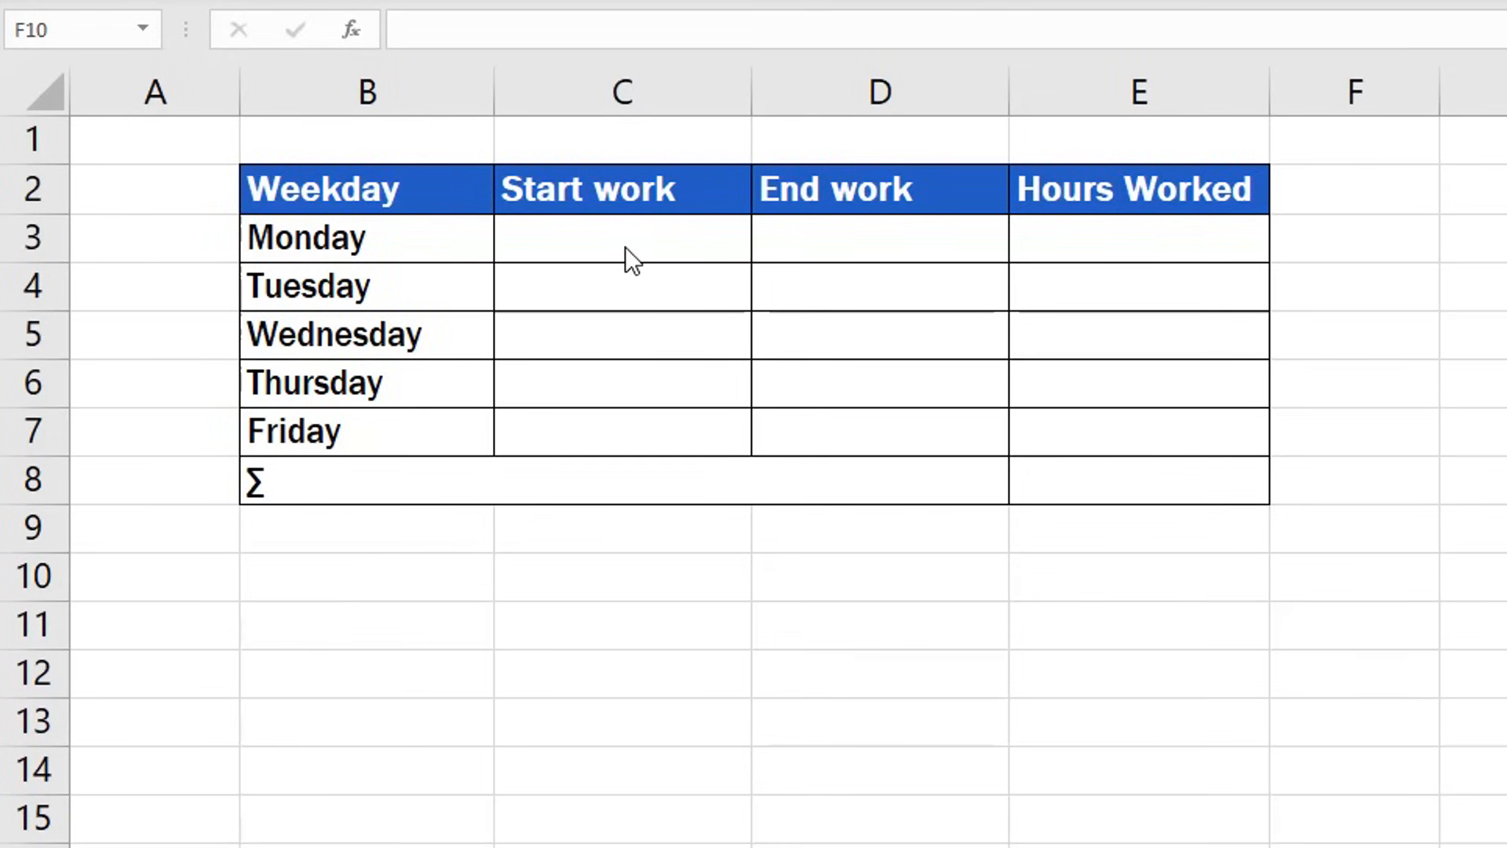
Step: Select the C3:D7 range covering Start work and End work for Monday through Friday
drag(620, 237, 876, 430)
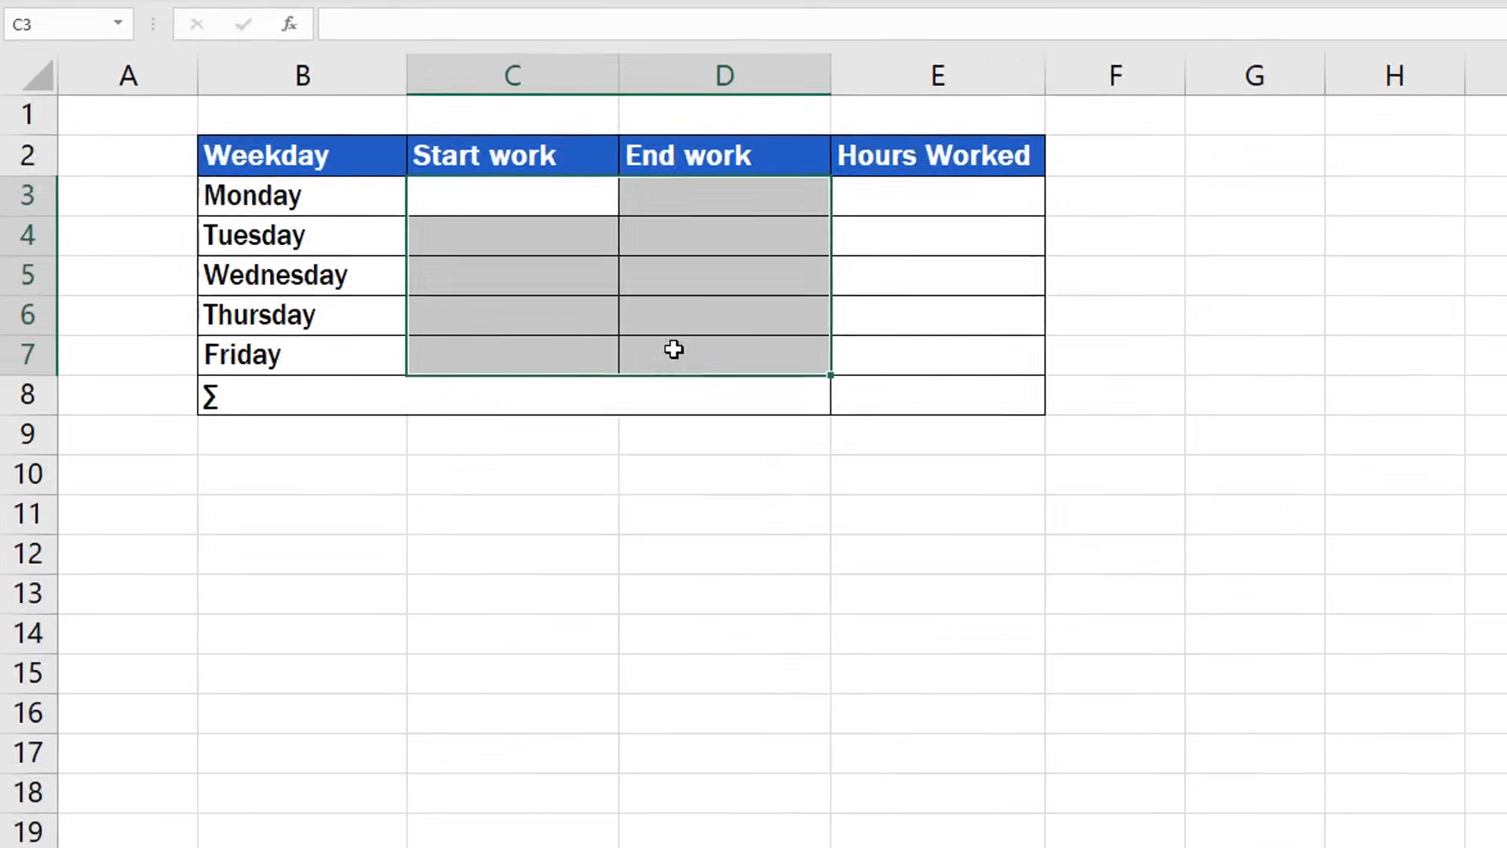
Step: Bring up Format Cells for the selected Start and End work range via the right-click menu
right_click(672, 348)
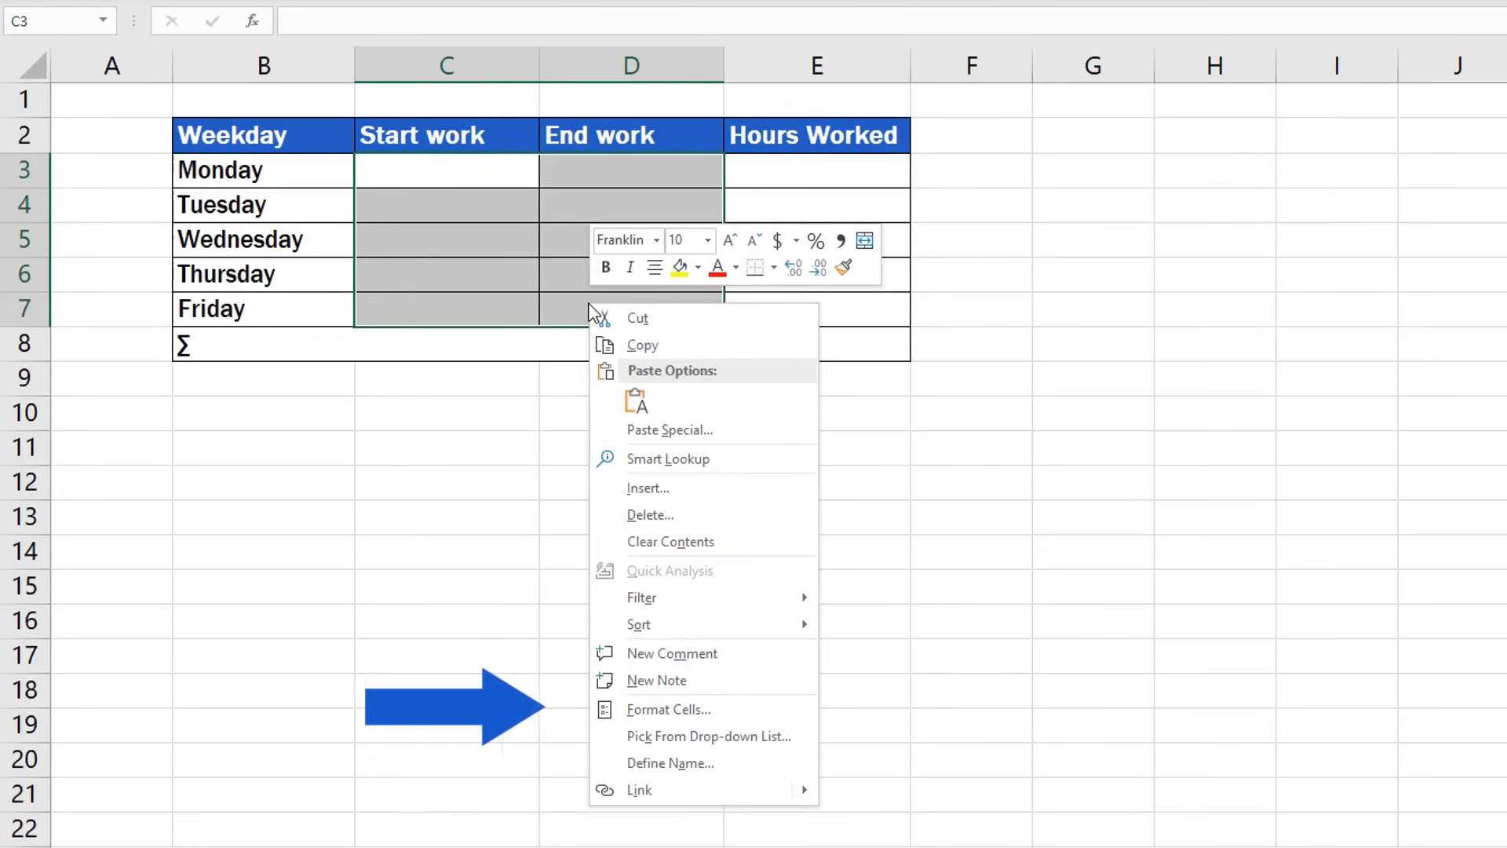
mouse_move(691, 726)
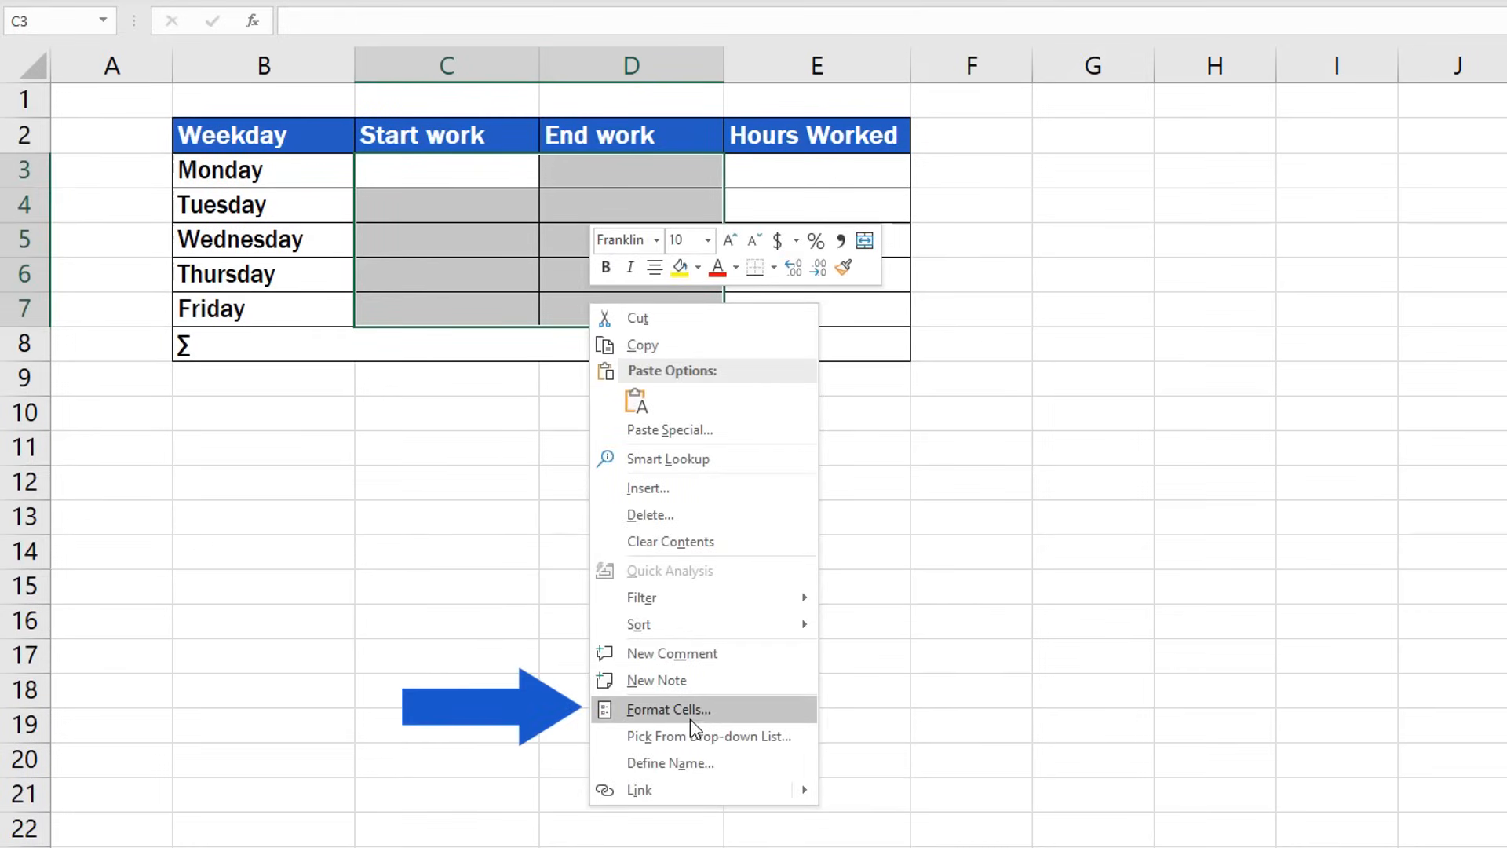
click(669, 710)
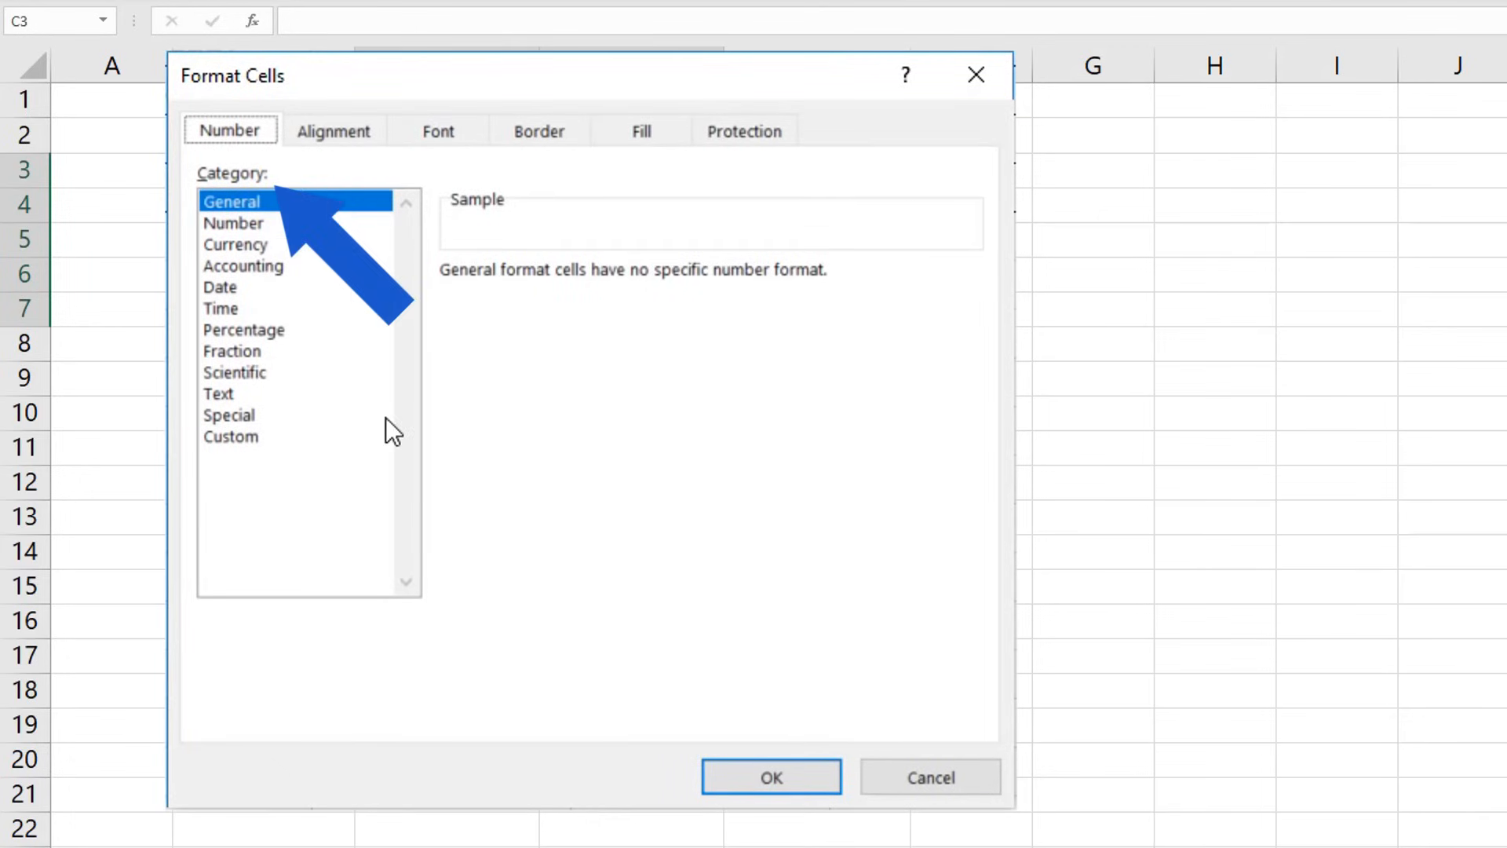
Step: Apply the Time category's 1:30 PM type to the Start and End work cells
click(220, 308)
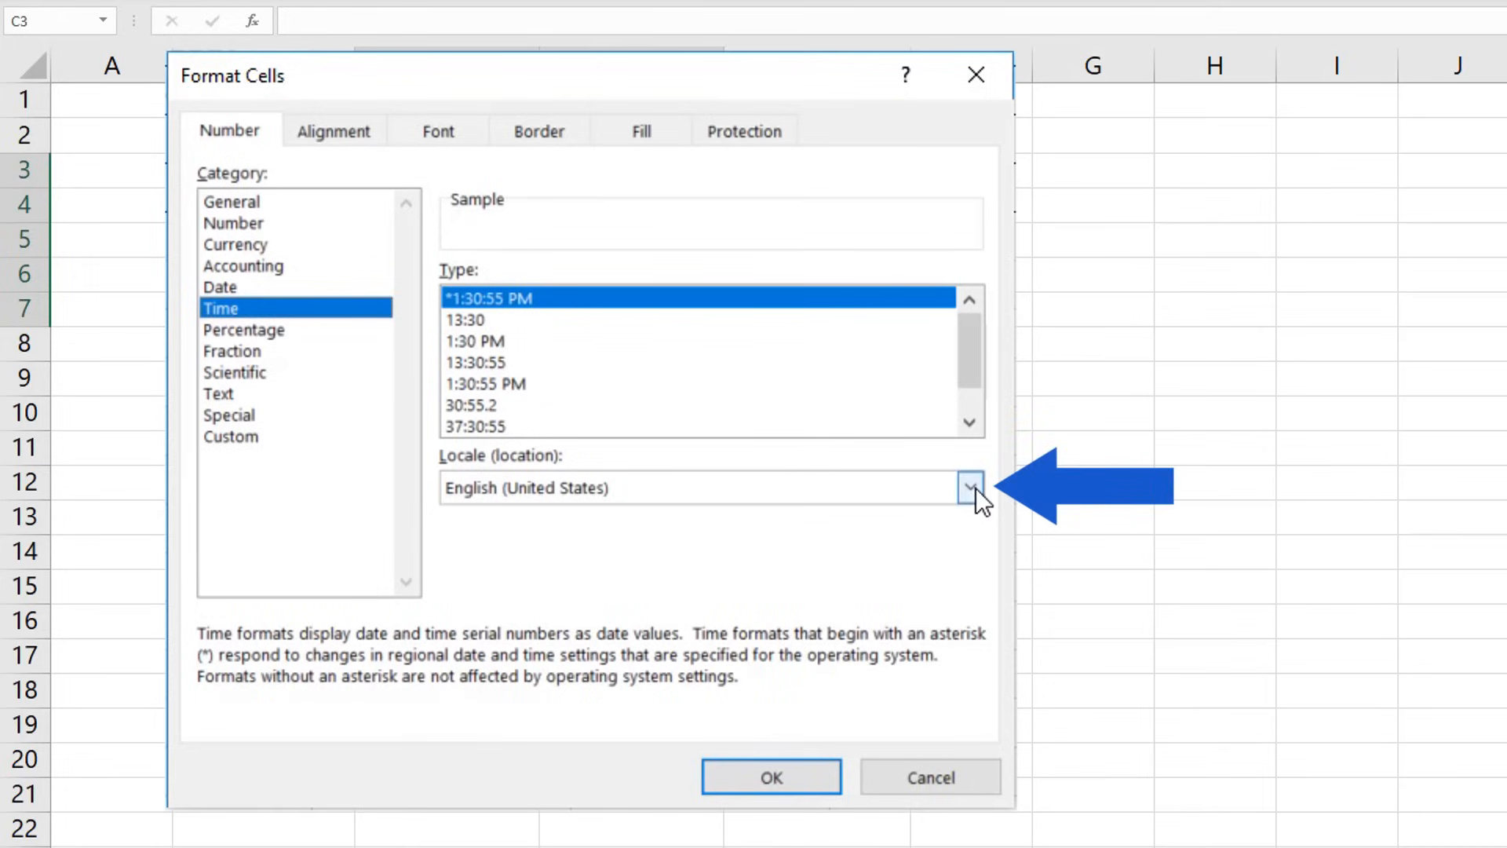
click(970, 484)
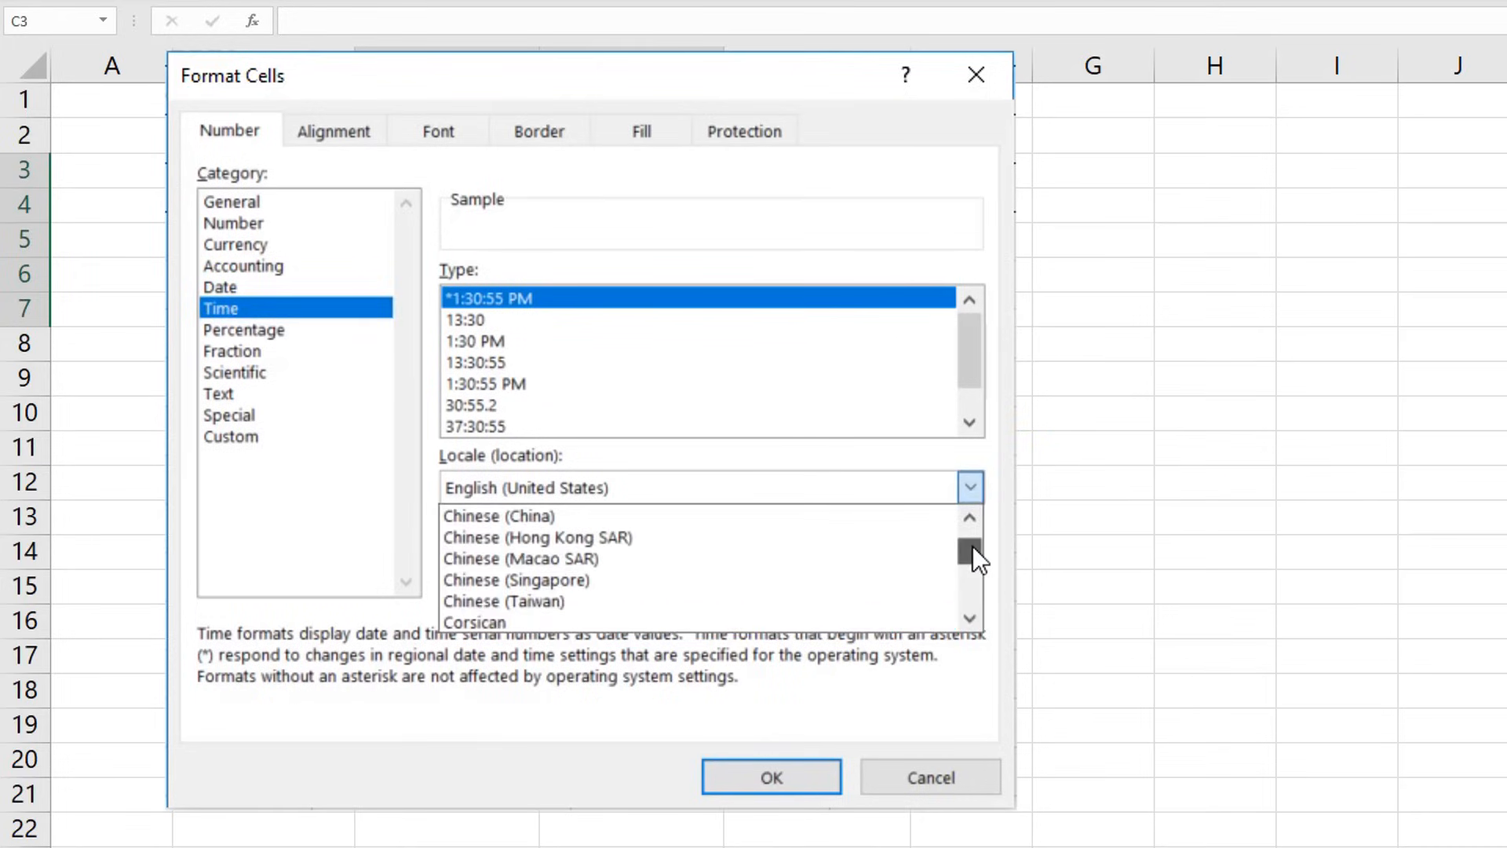
scroll(down, 3)
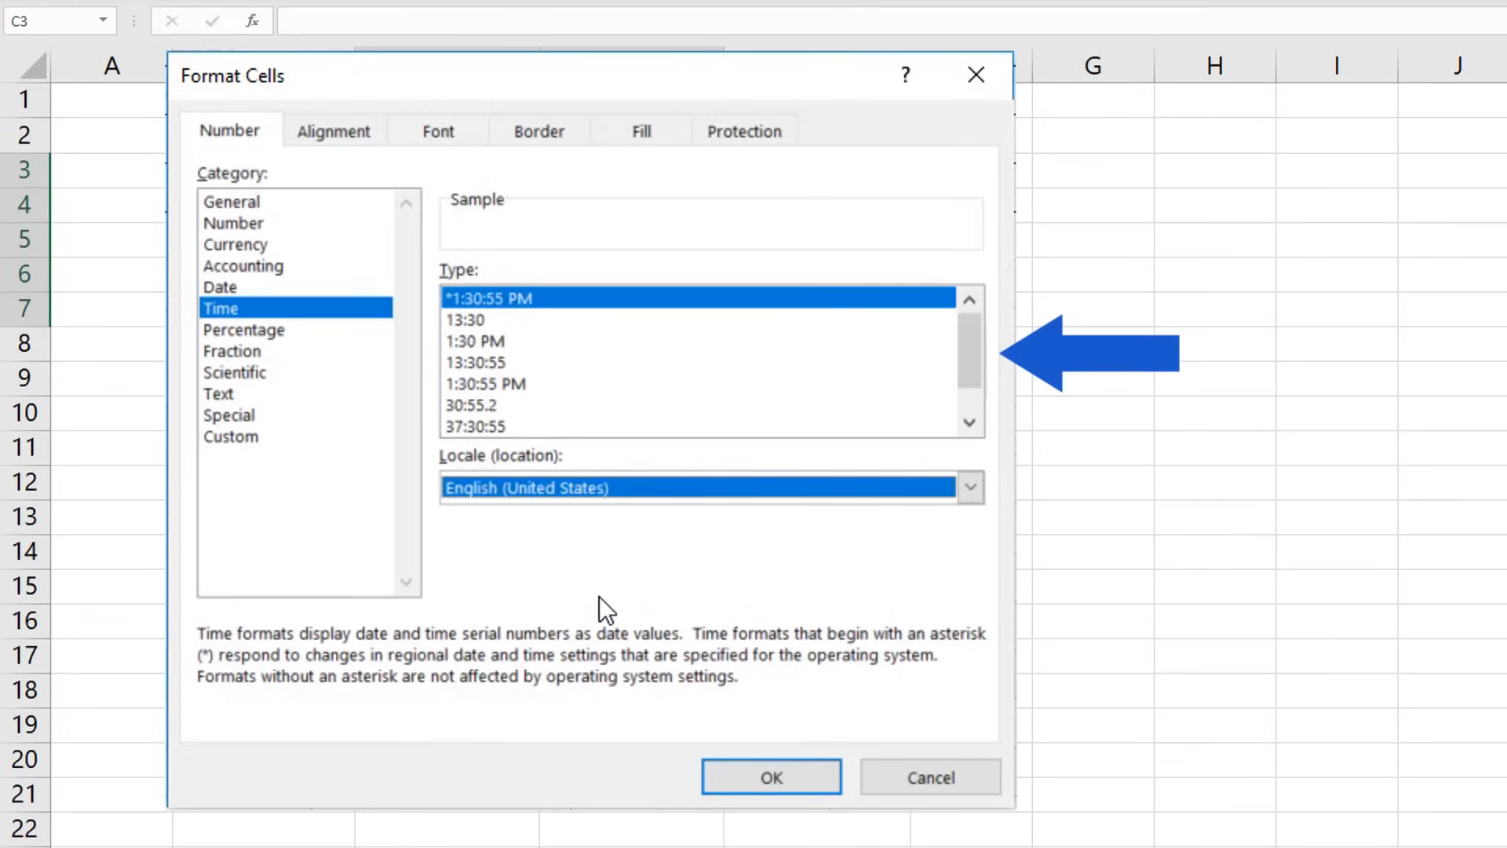
mouse_move(496, 362)
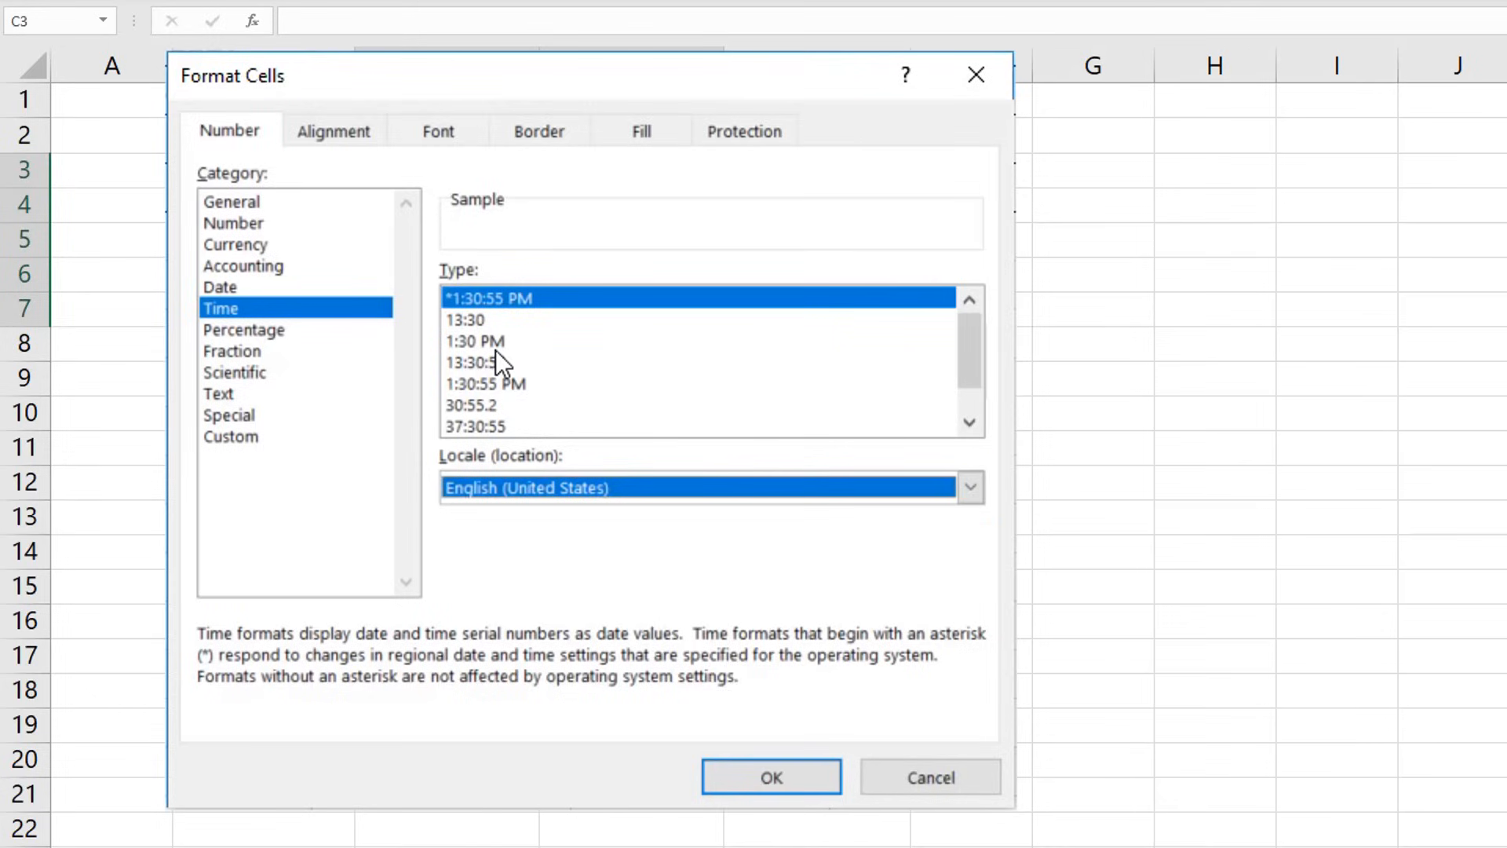
click(465, 321)
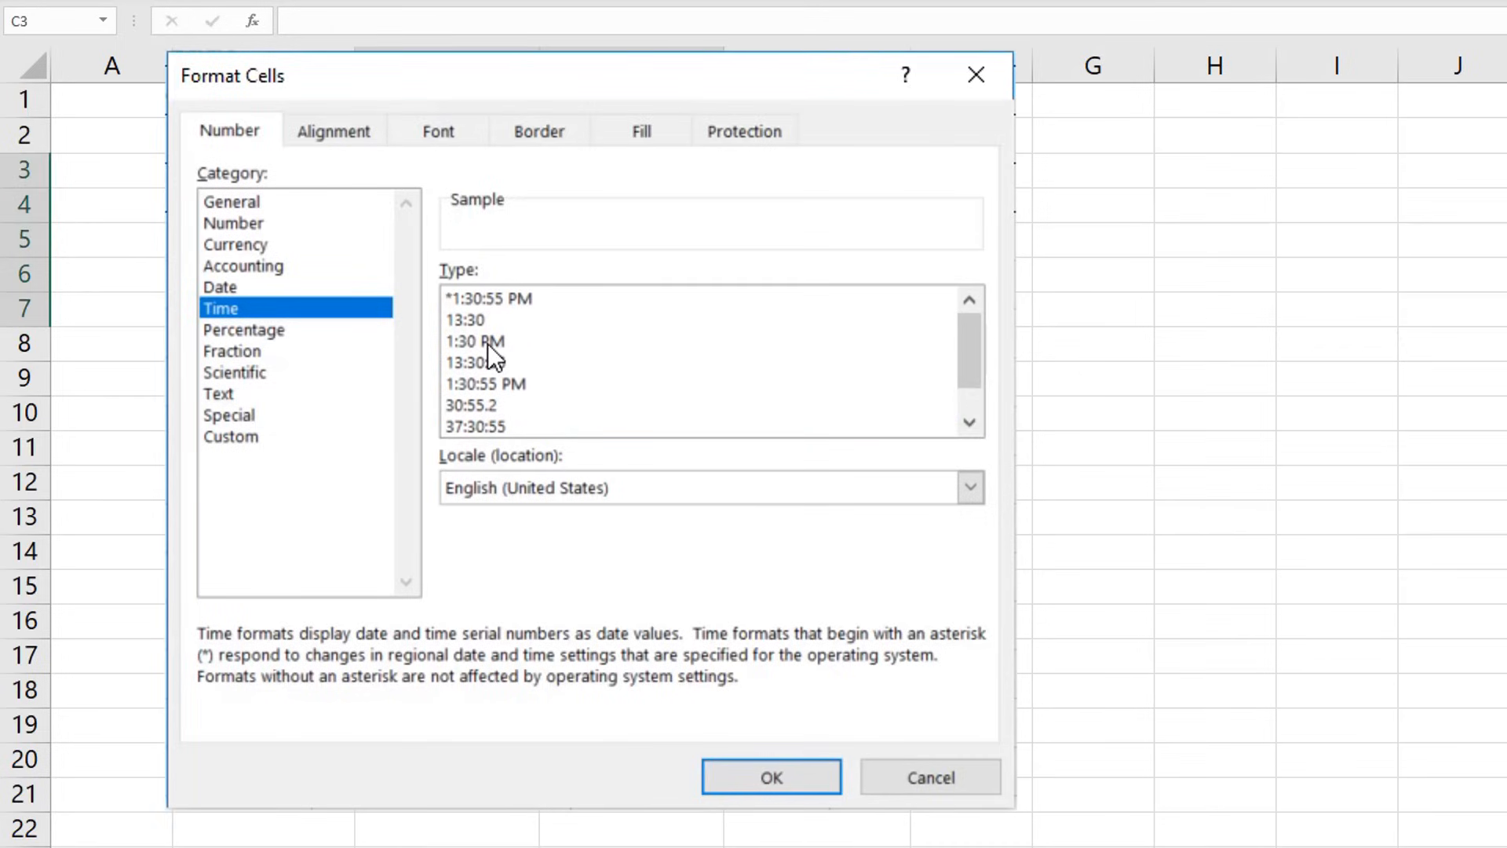
mouse_move(504, 360)
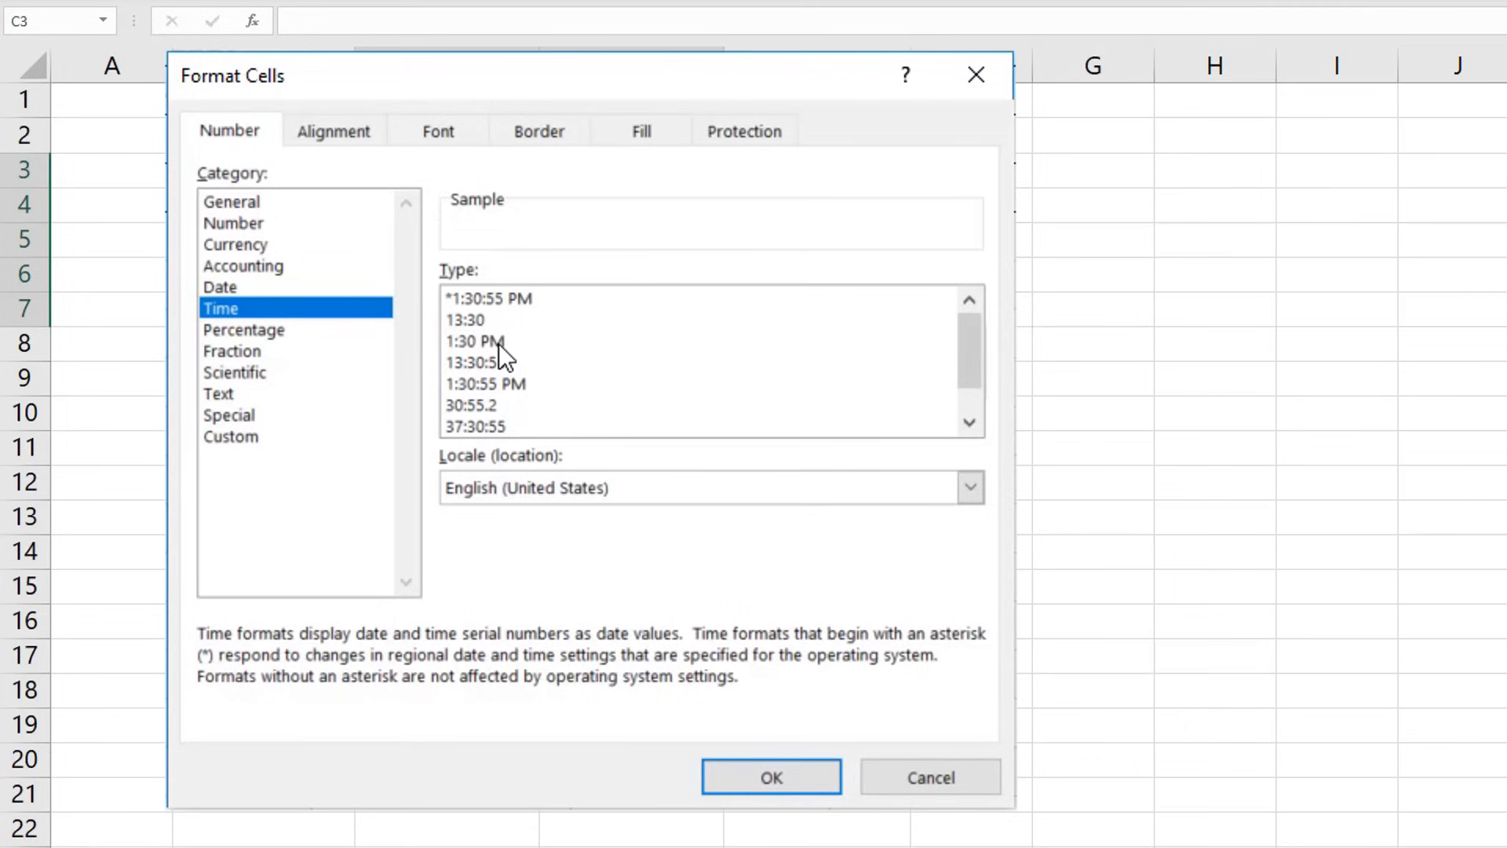
click(474, 342)
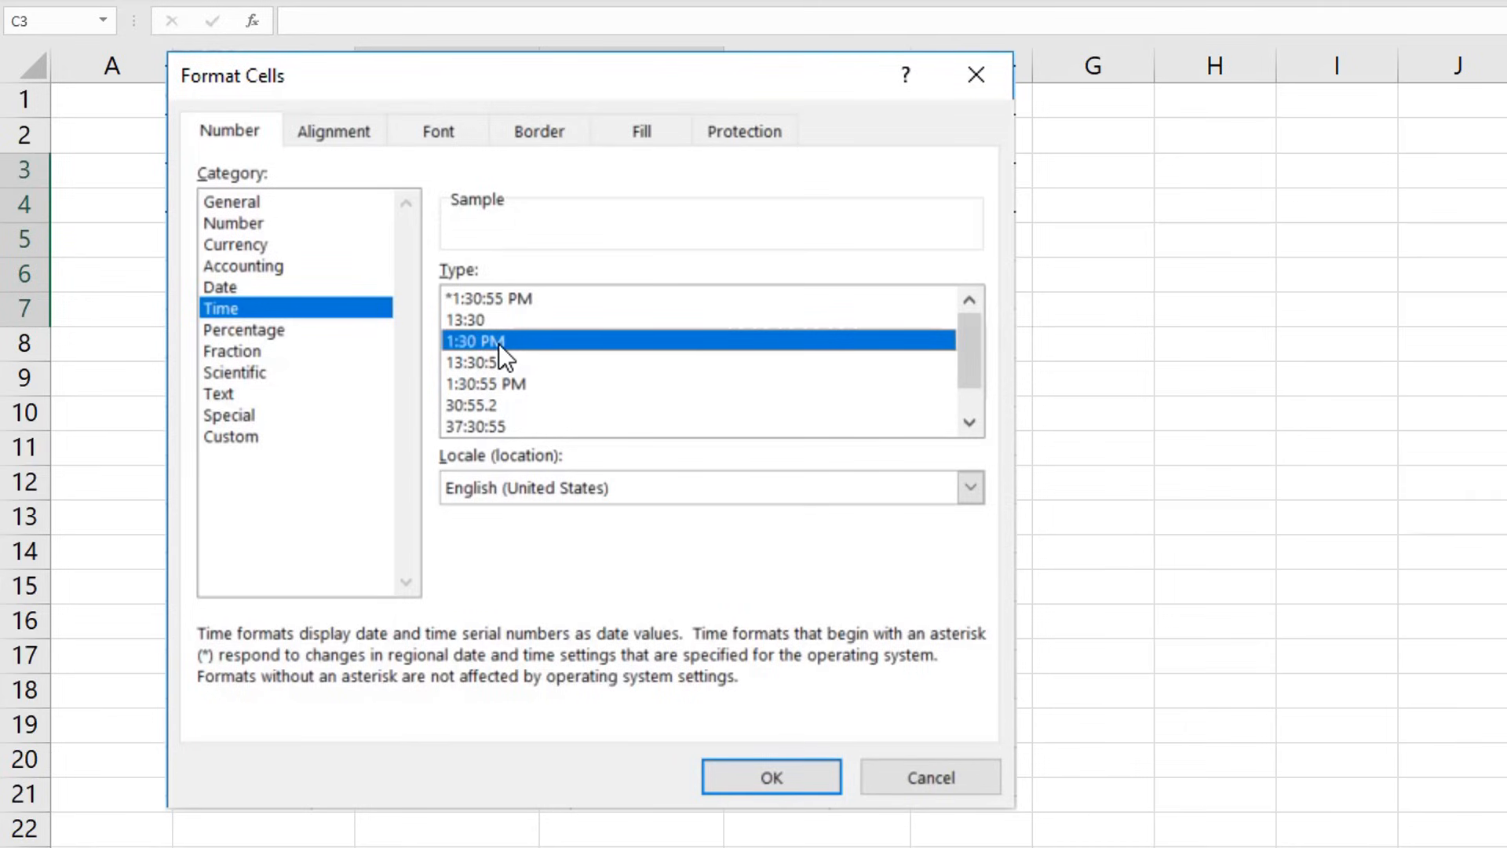
click(771, 775)
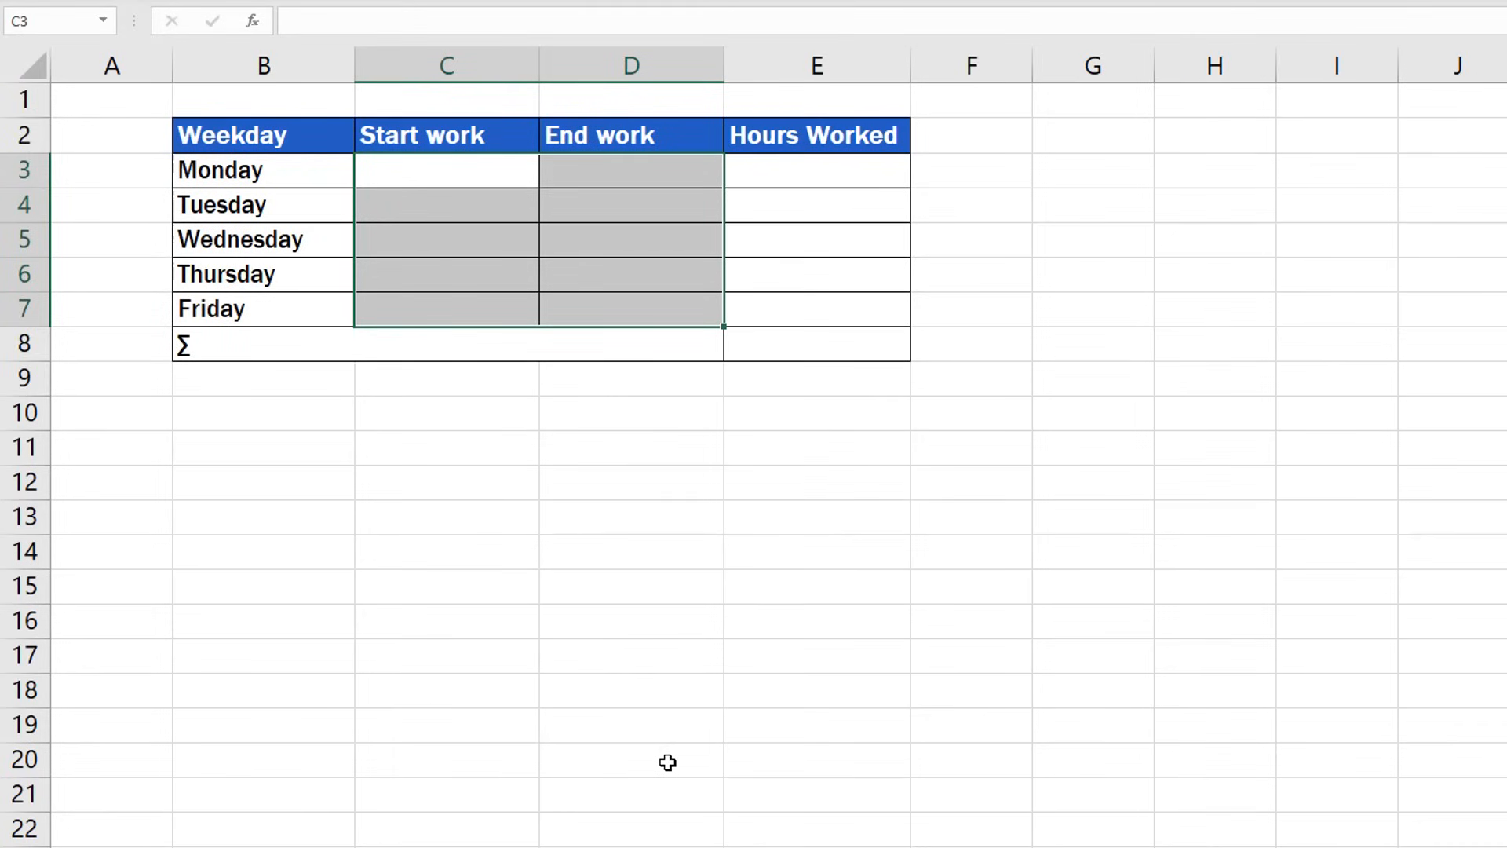
click(851, 176)
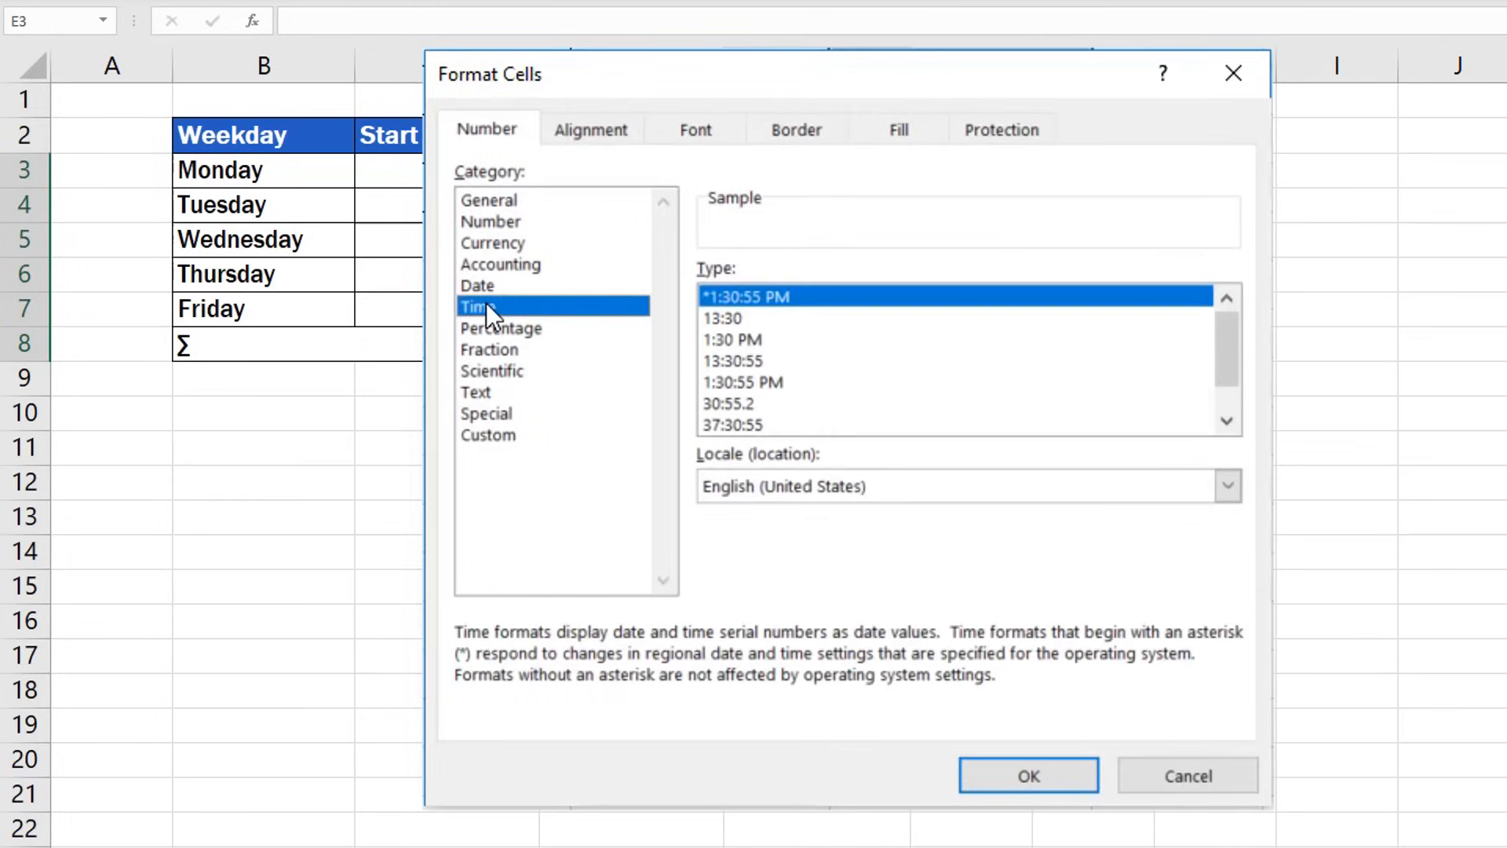
click(1028, 776)
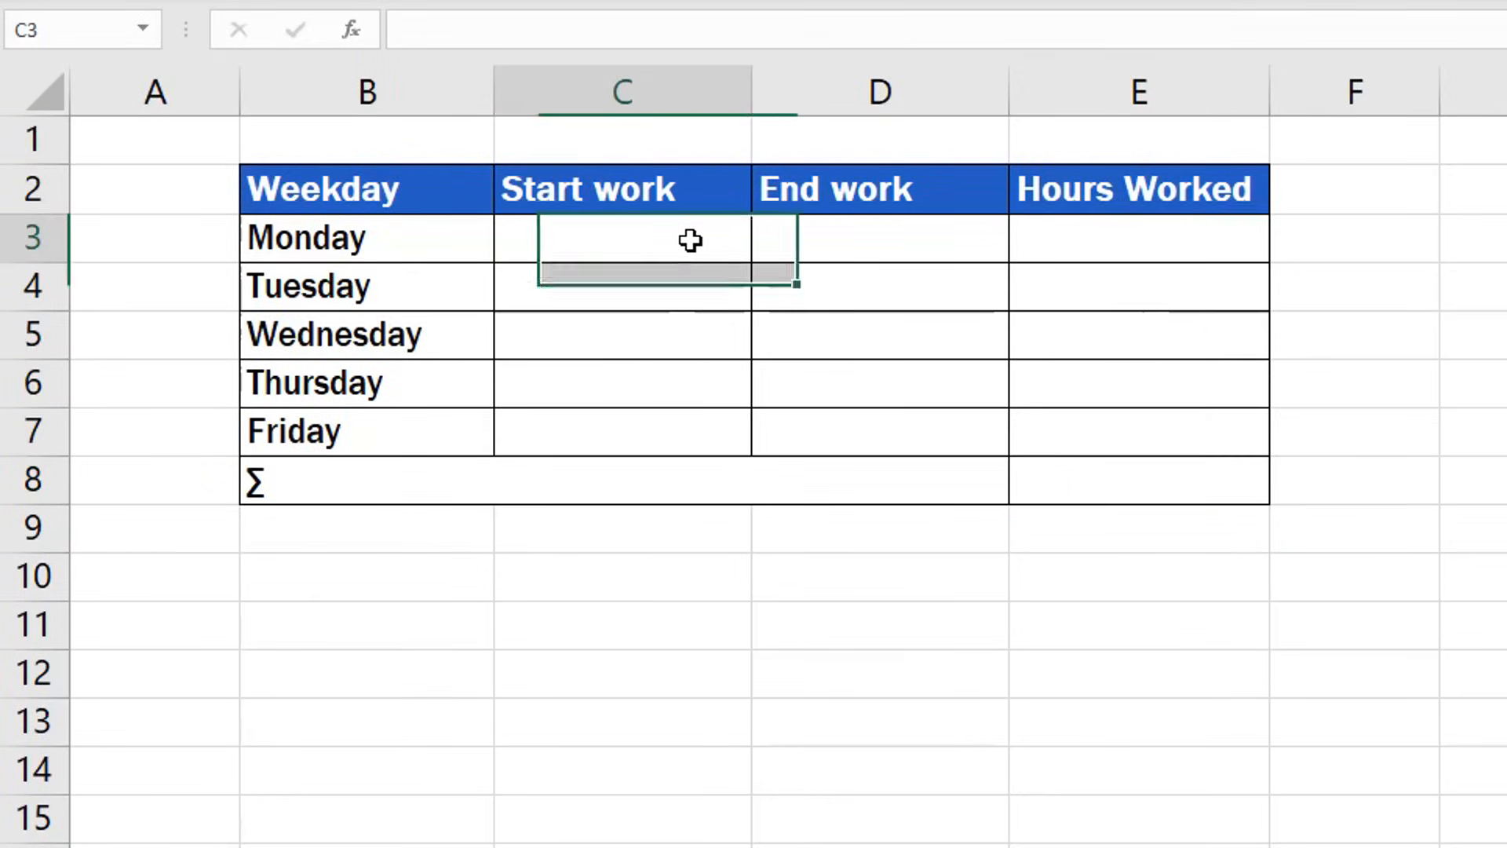
Step: Enter 7:00 in Monday's Start work cell C3 and check it reads 7:00 AM
text(7-01-1900  12:00:00 AM)
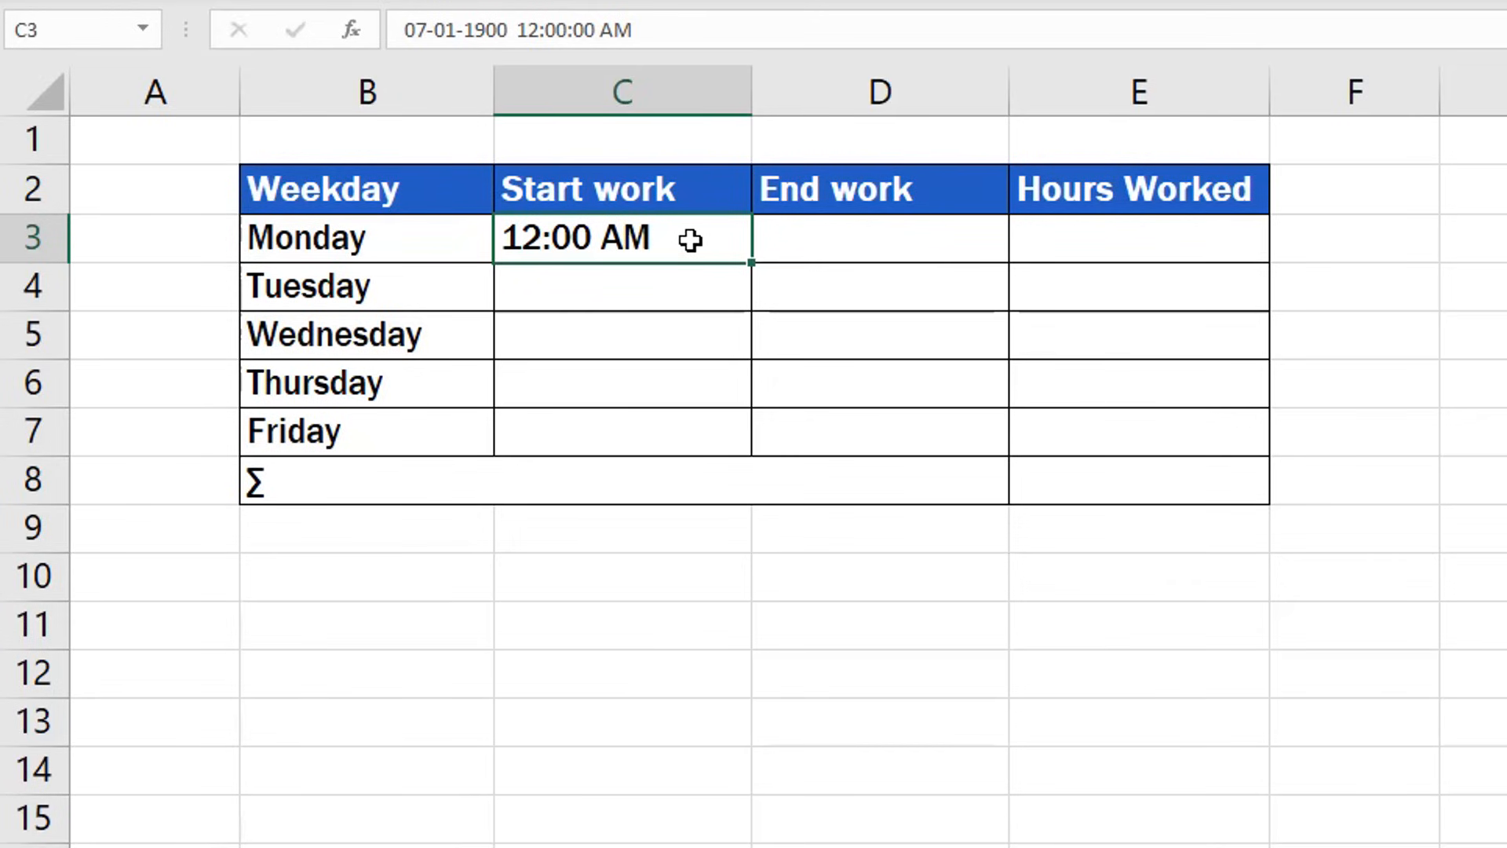
text(7:)
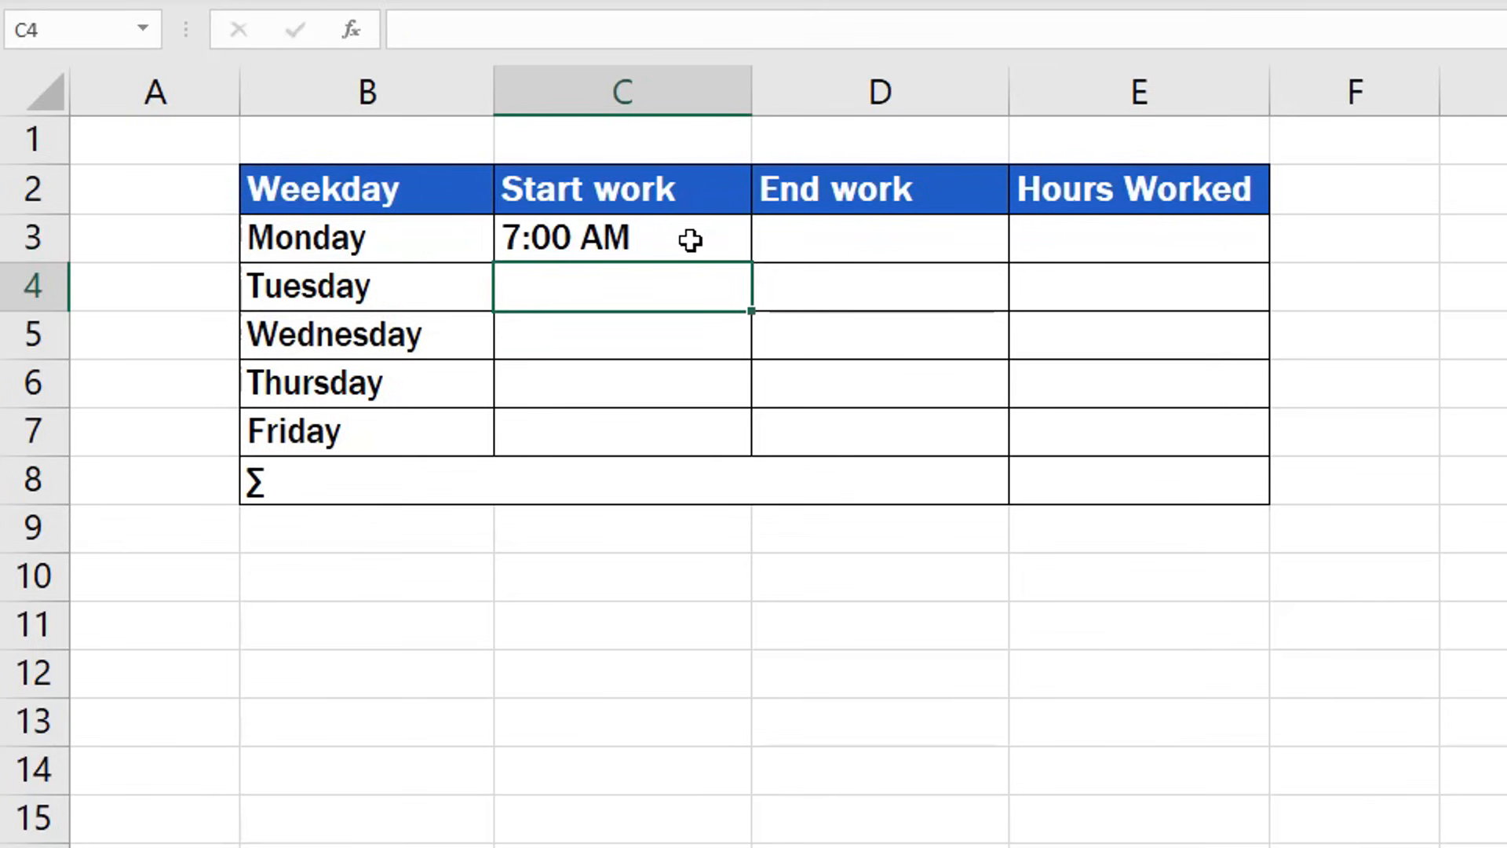
click(622, 239)
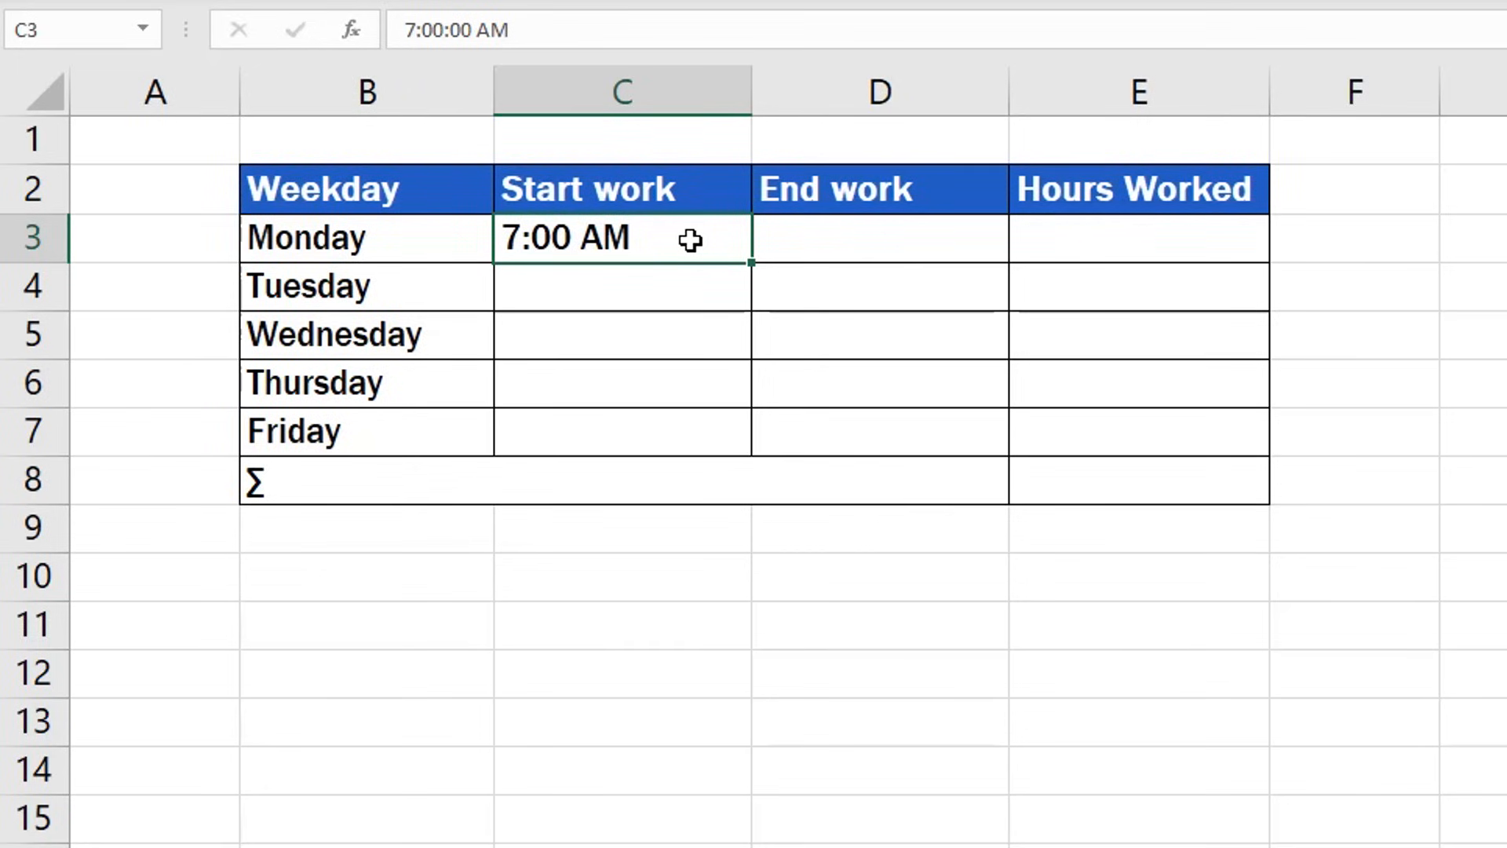
Step: Enter 16:30 in Monday's End work cell D3
click(866, 239)
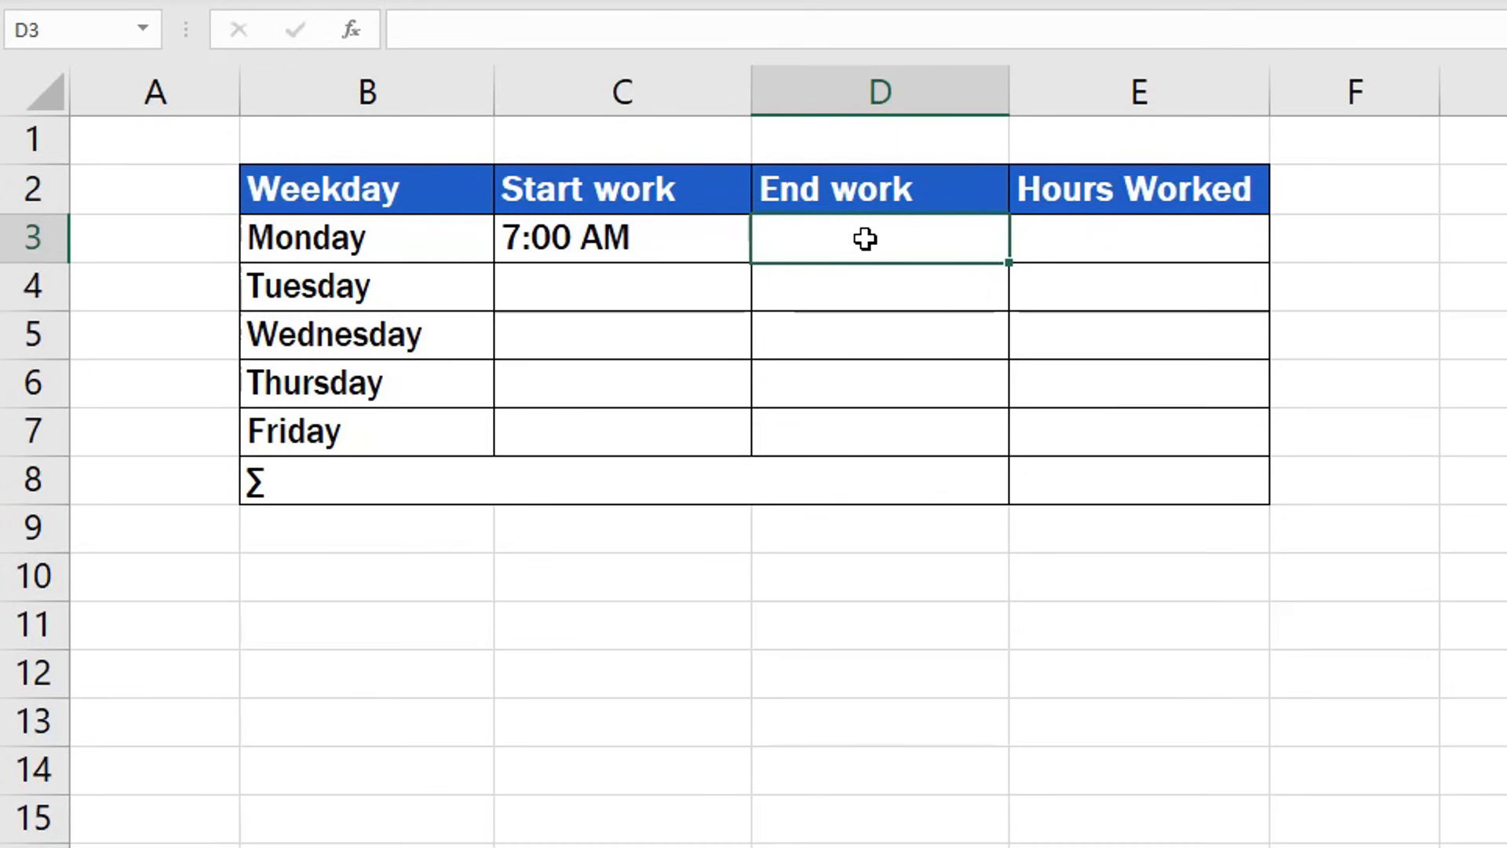
text(16)
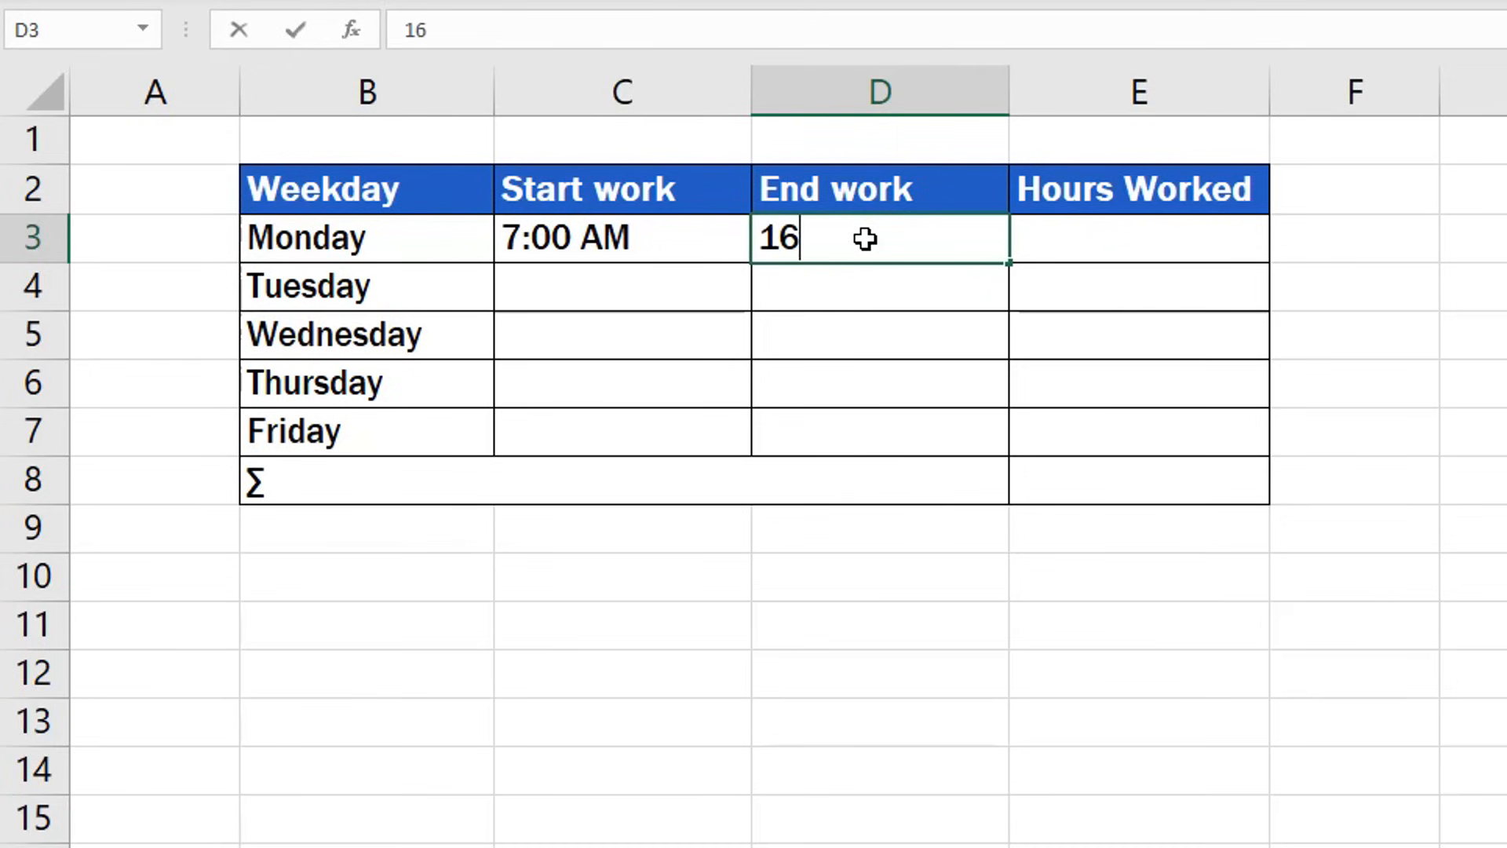
text(:30)
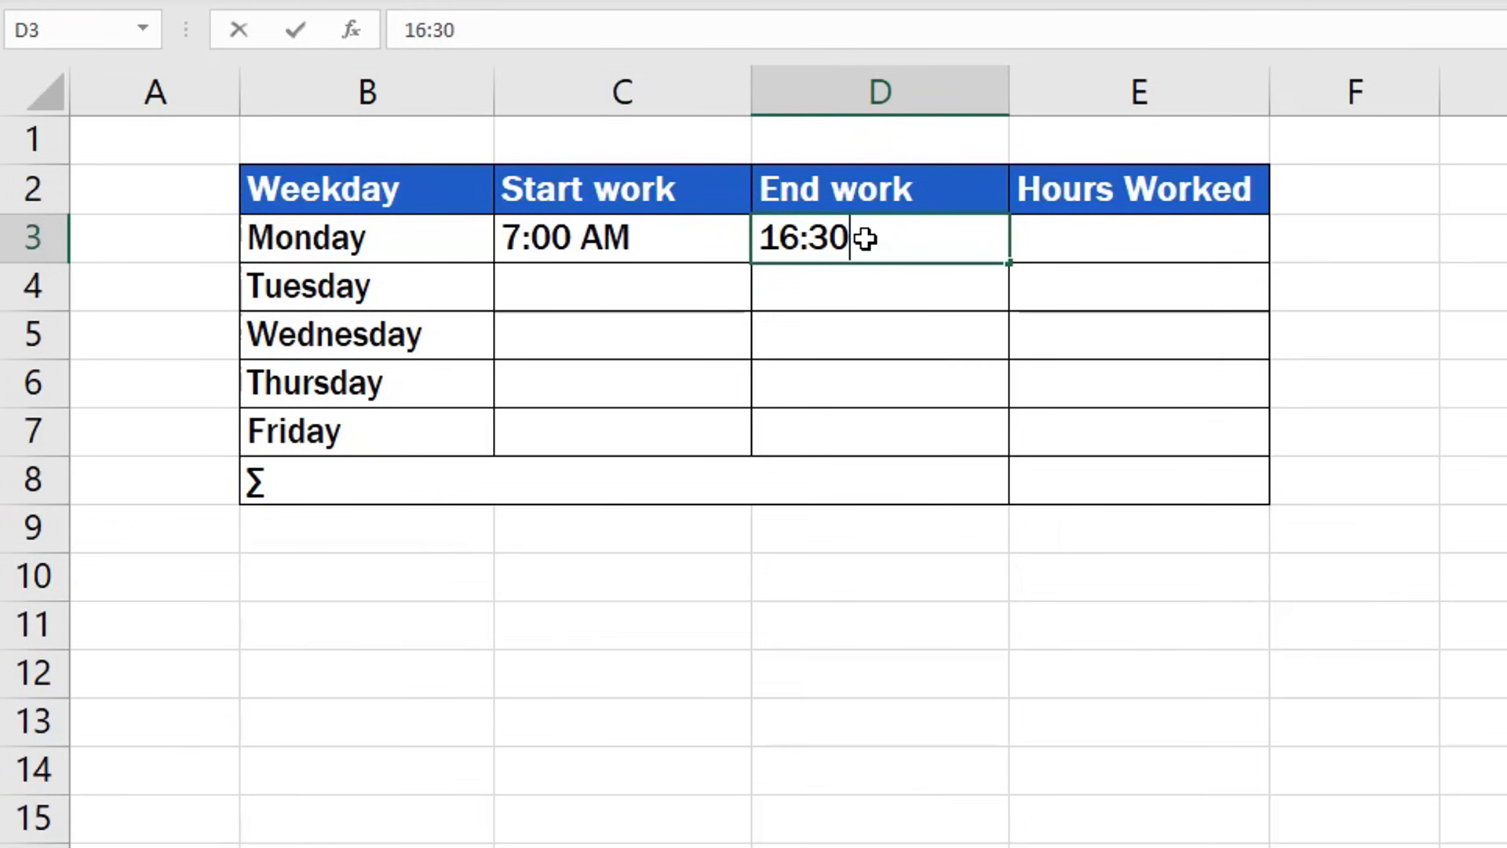
key(Enter)
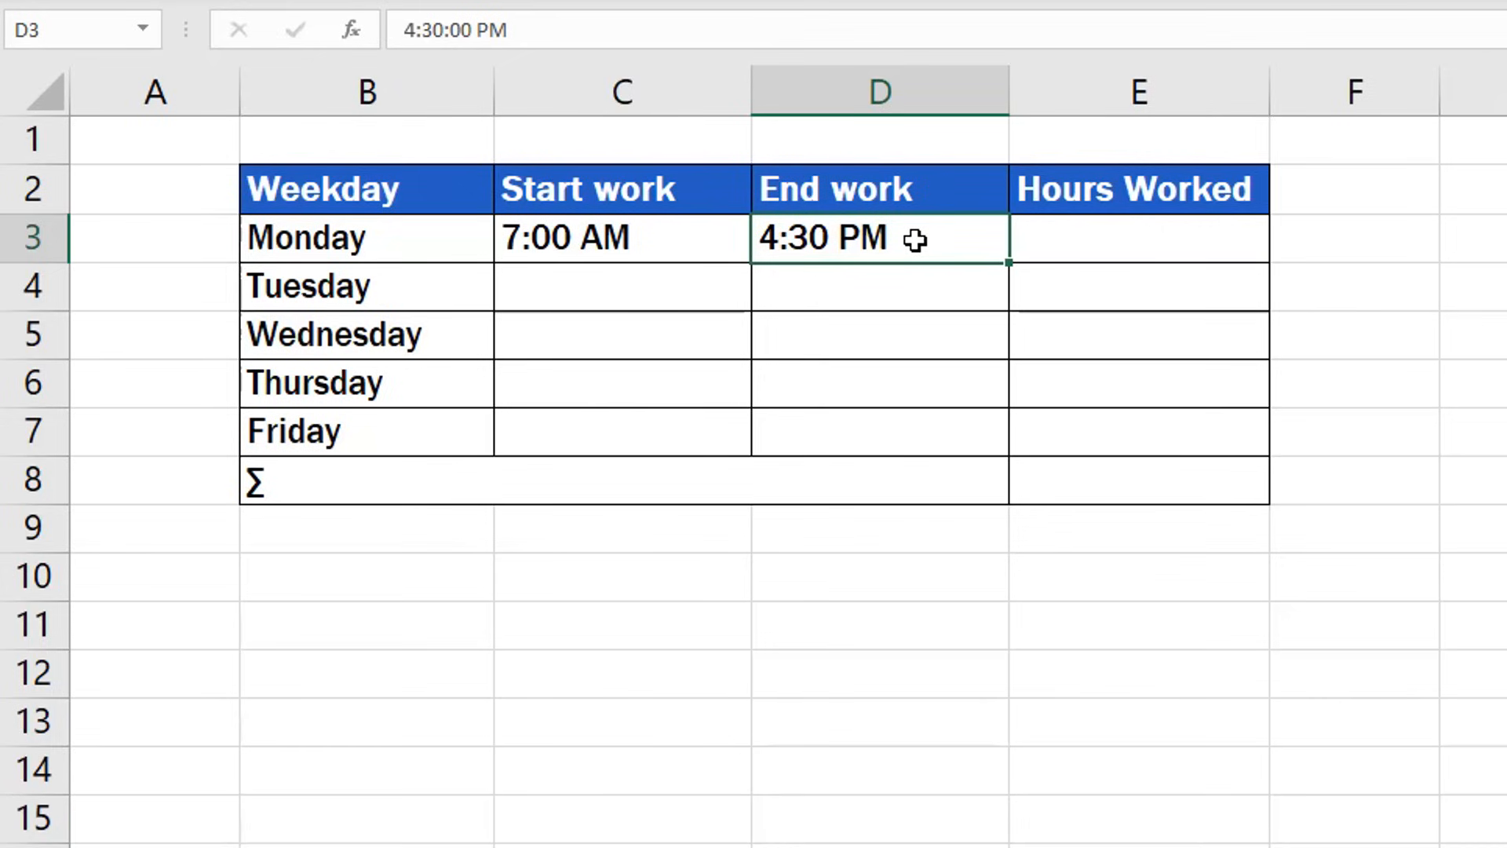
Step: Replace Monday's End work entry with 4:30 PM
key(Delete)
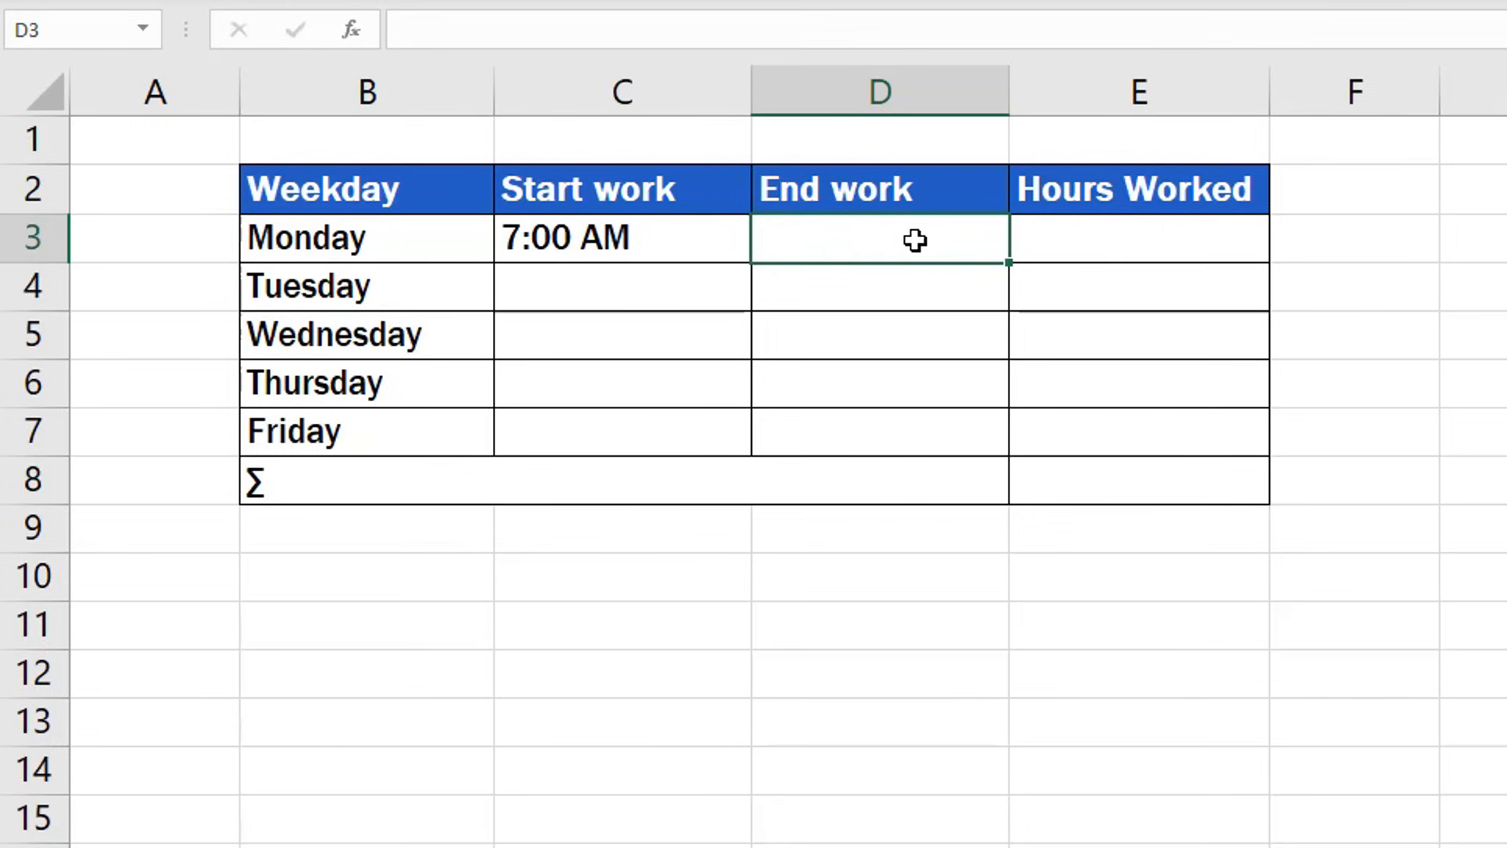
text(4)
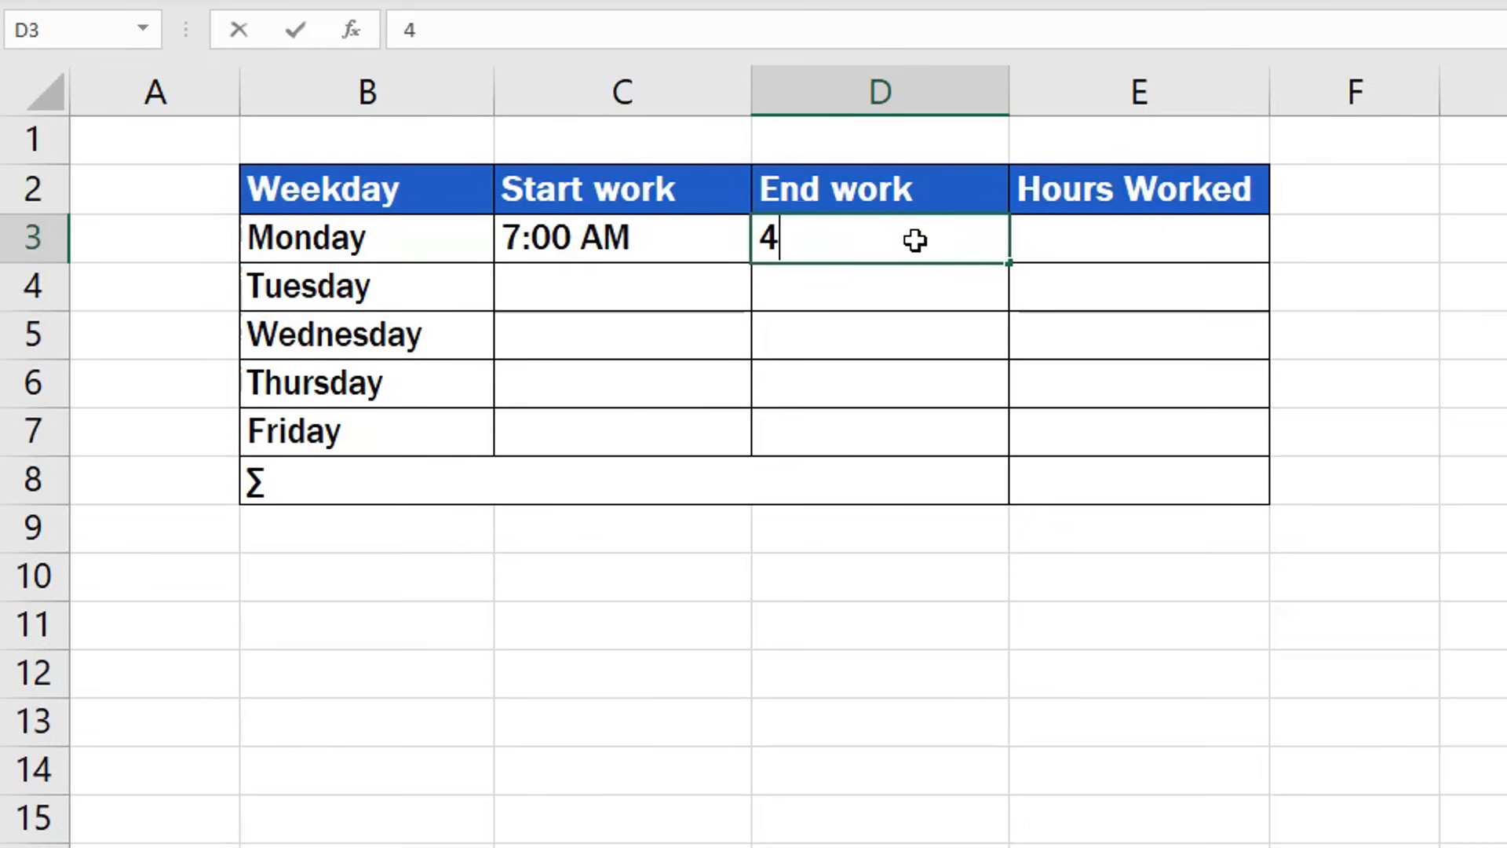
text(:30)
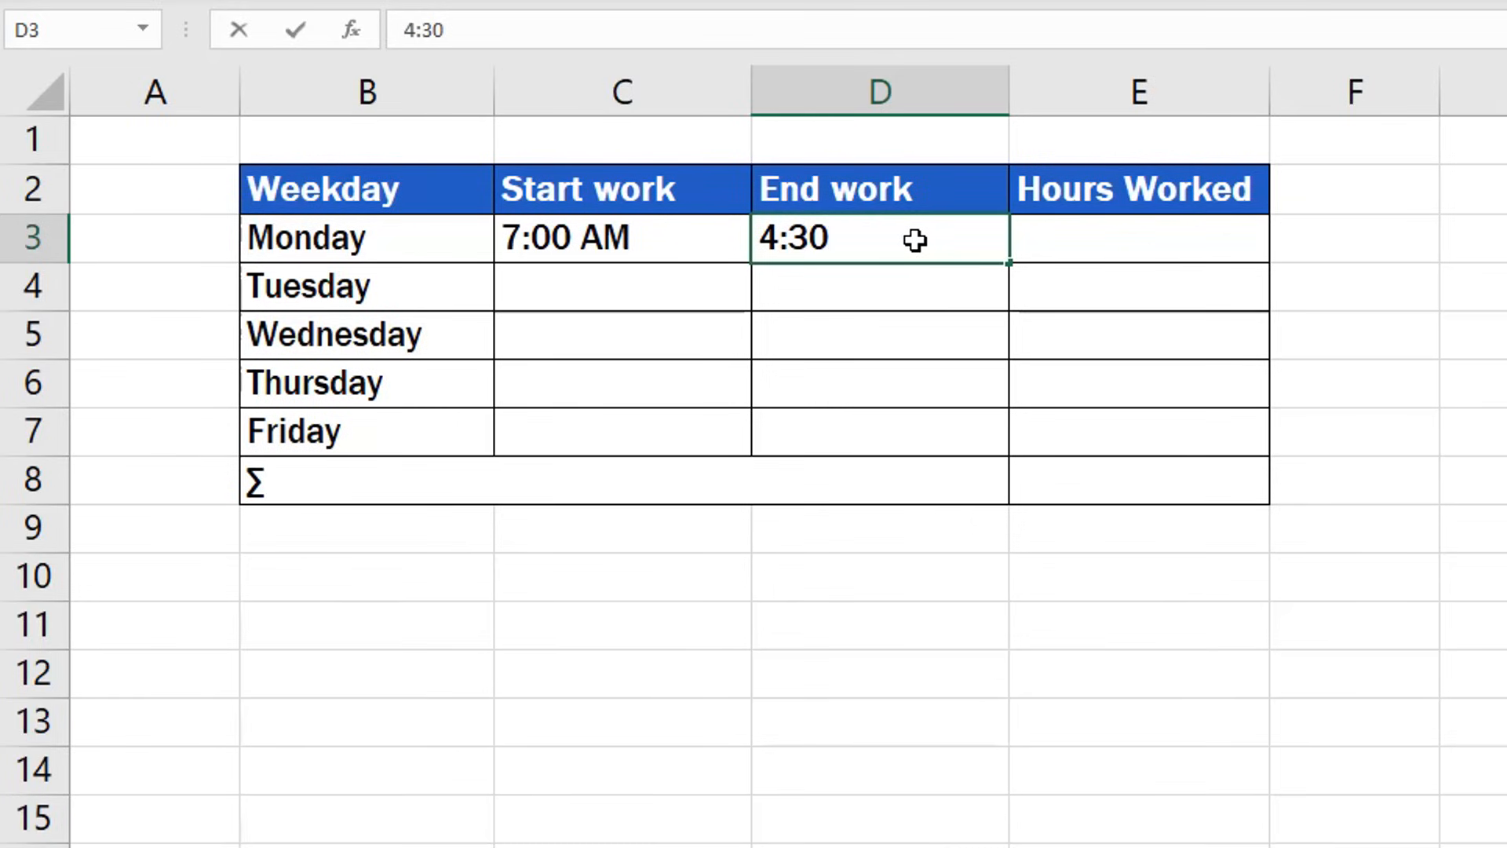
text(PM)
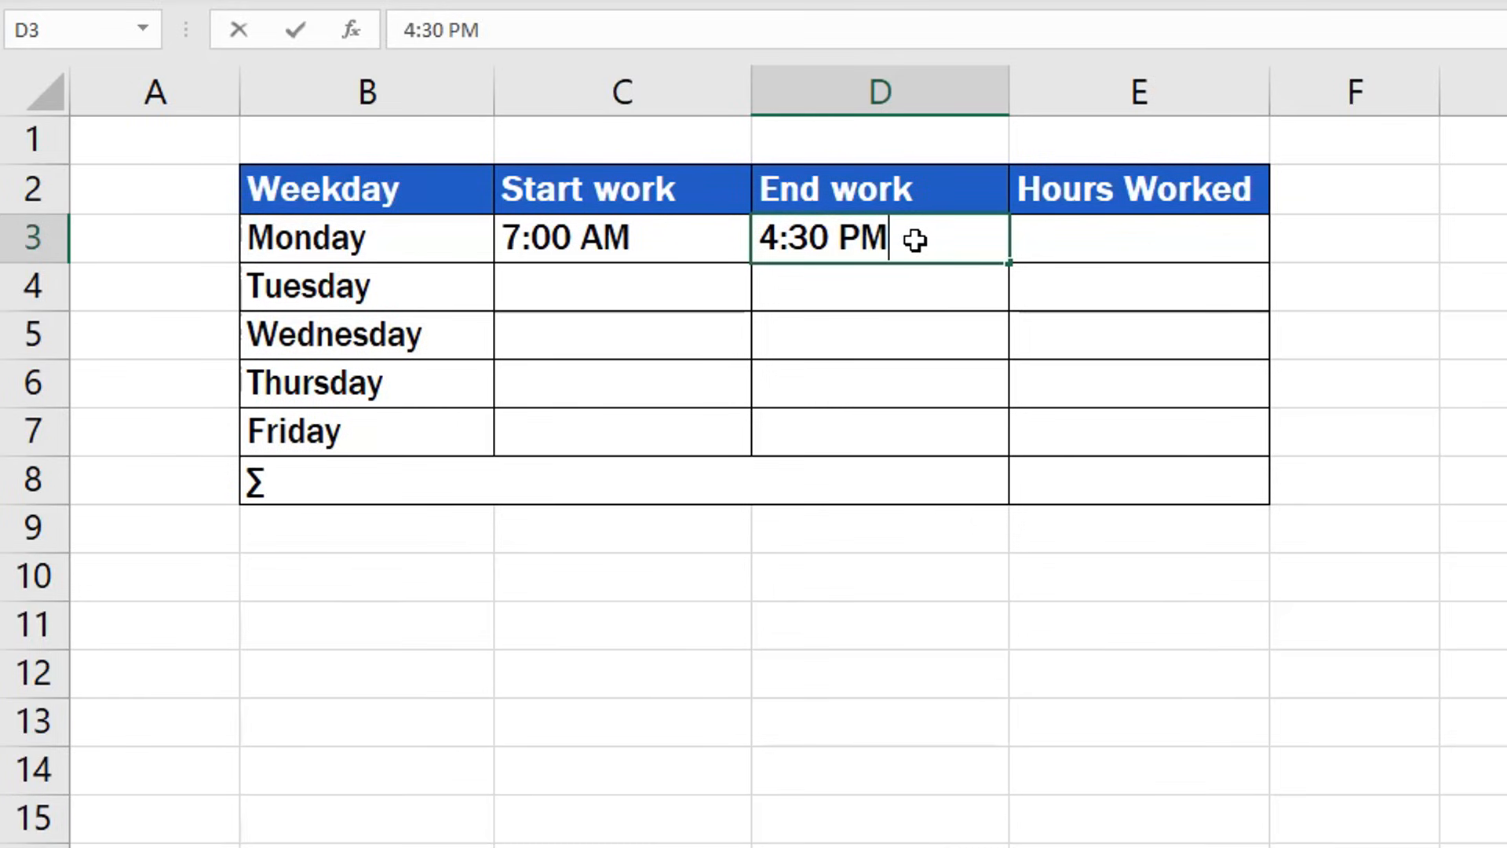
key(Enter)
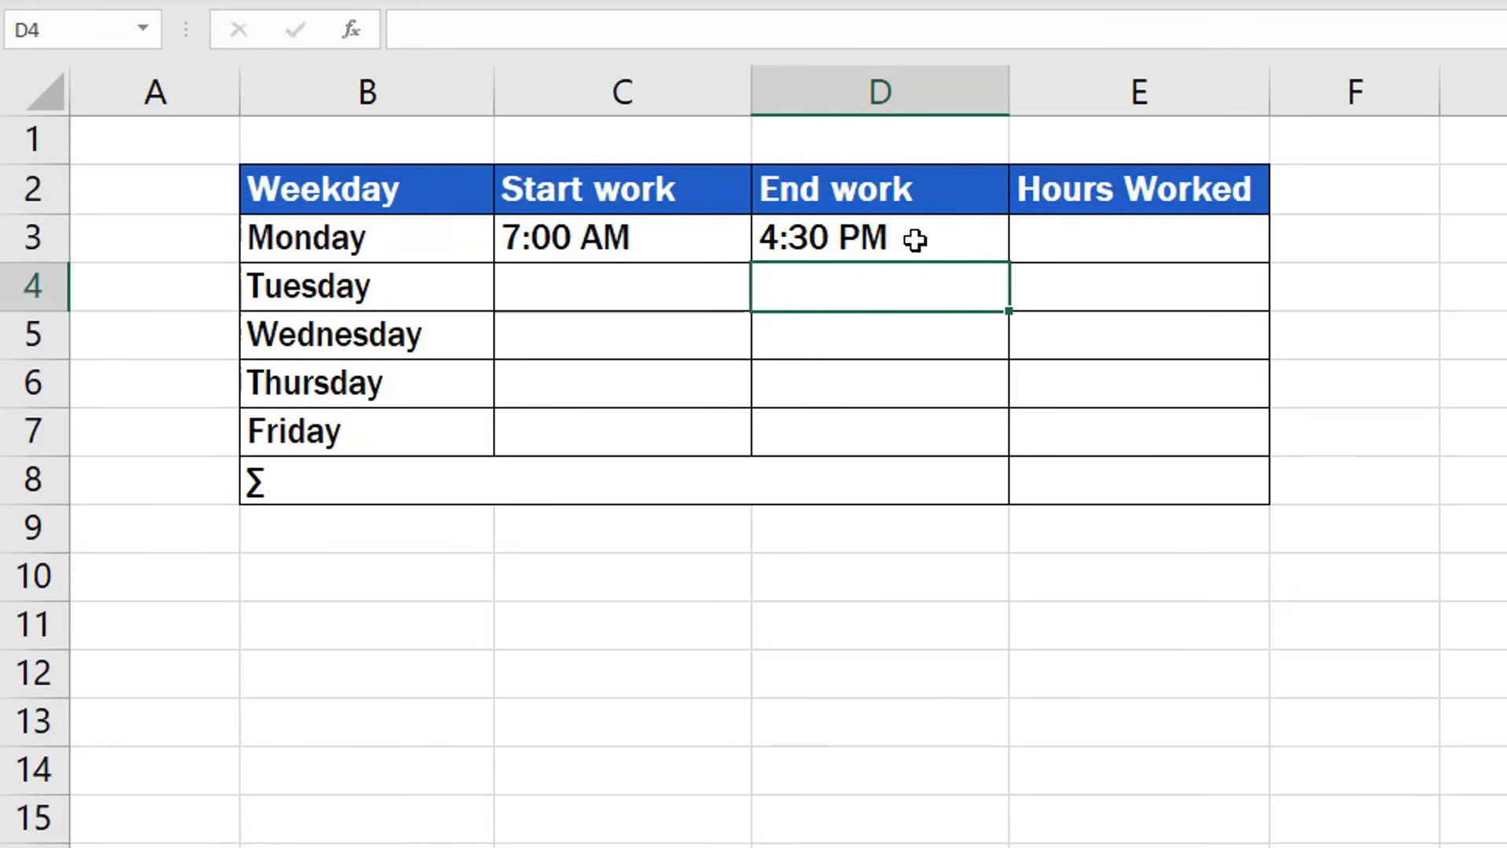
Step: Select the C3:D7 Start and End work range again for reformatting
click(908, 239)
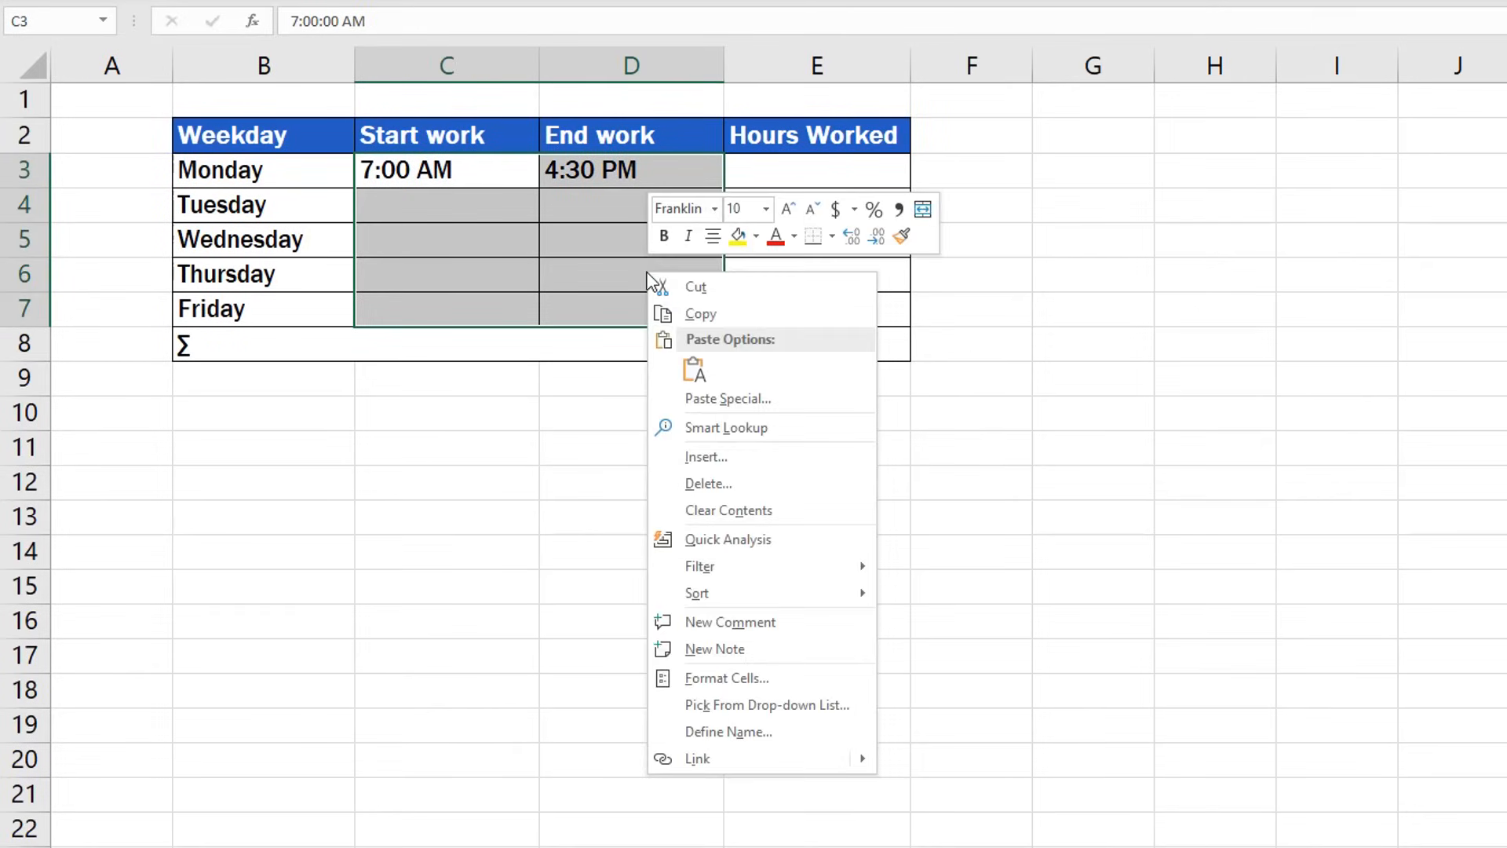
mouse_move(763, 688)
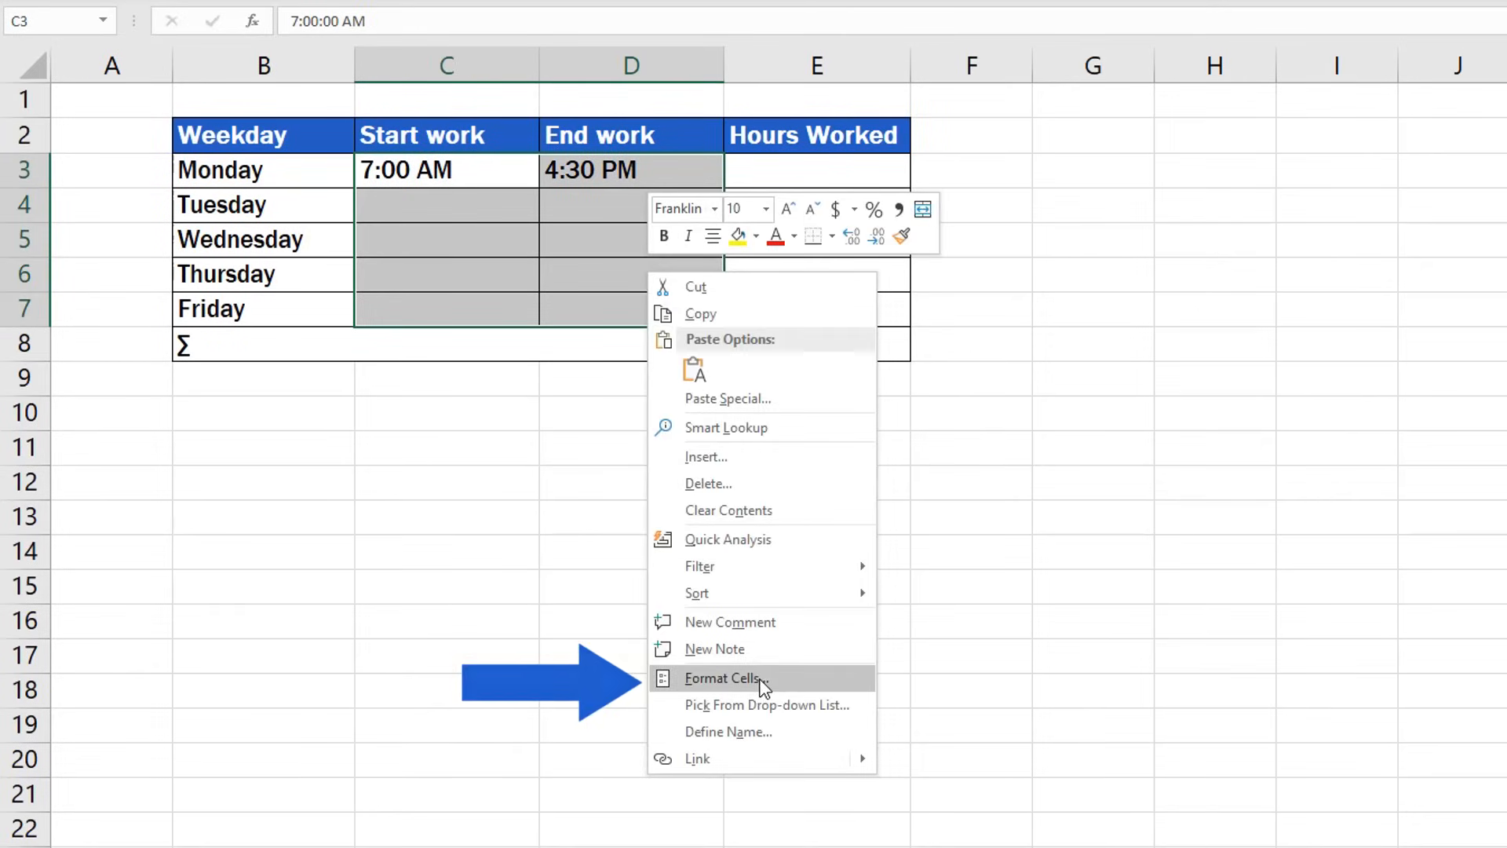
Step: Apply the 13:30:55 time type so Monday shows 7:00:00 and 16:30:00
click(722, 678)
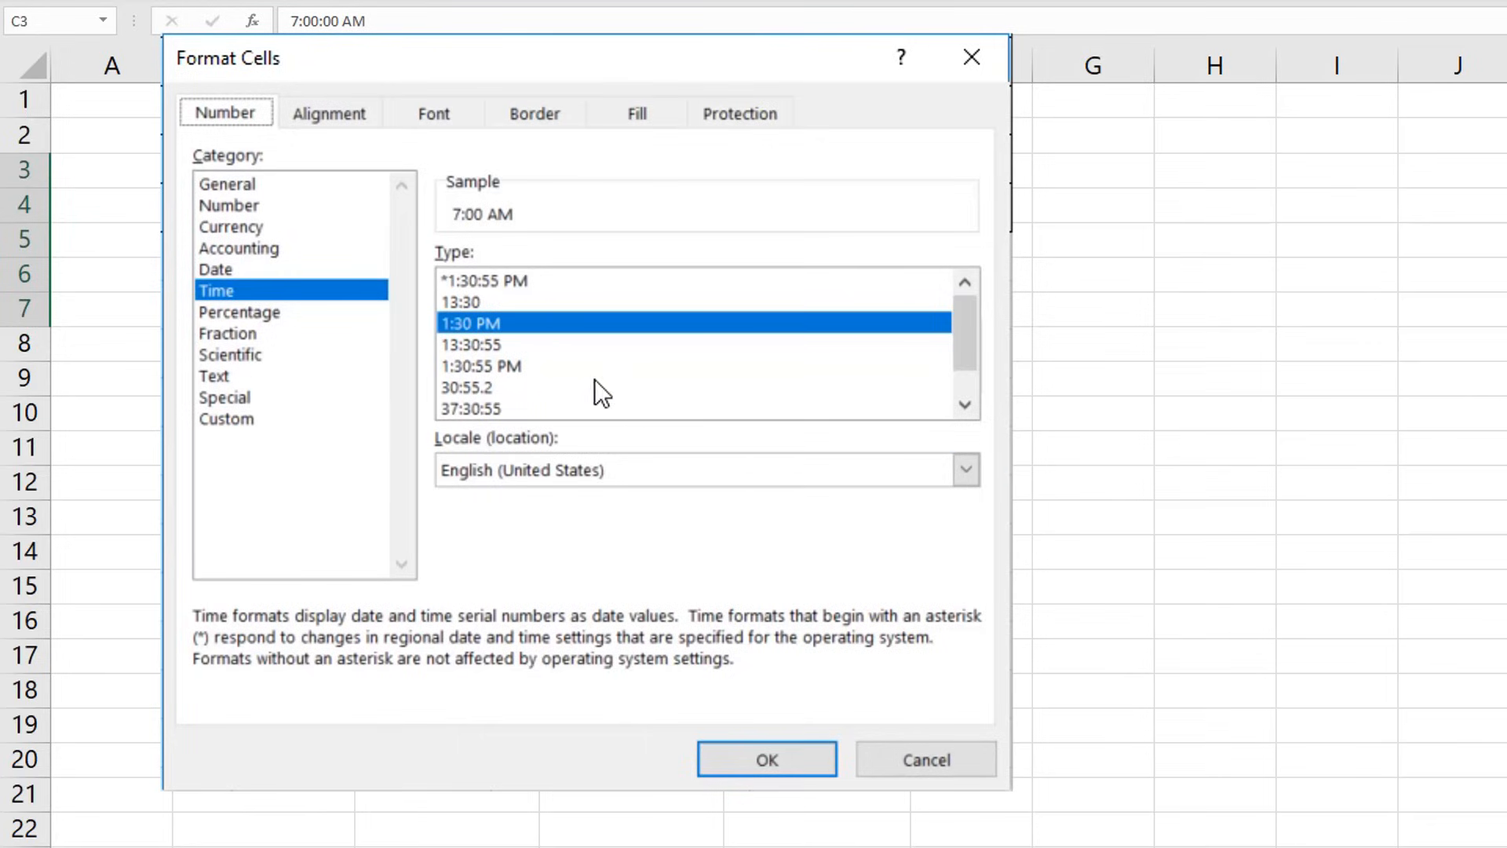
click(471, 344)
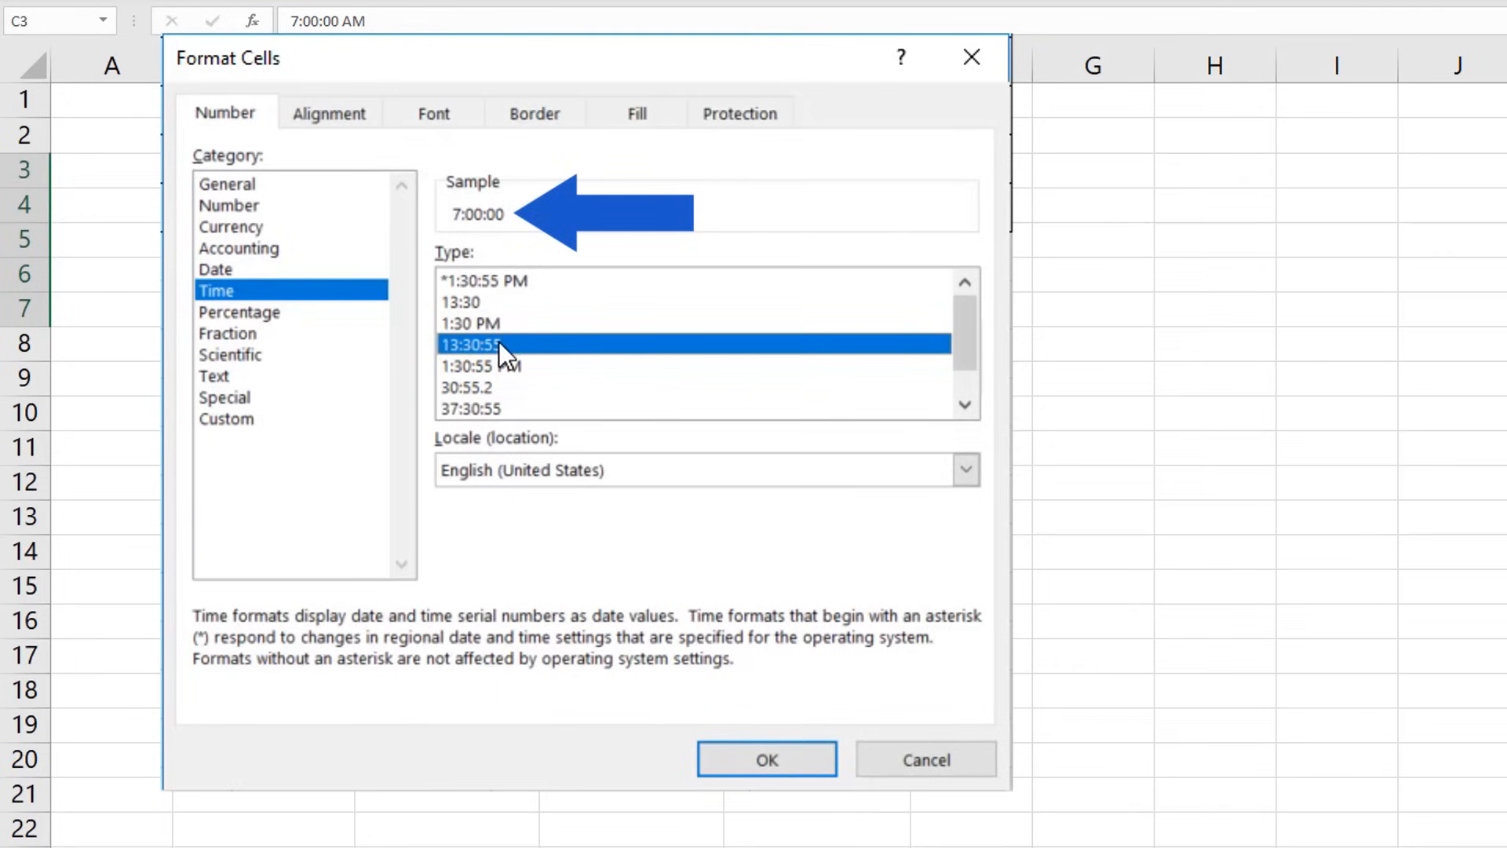
click(767, 760)
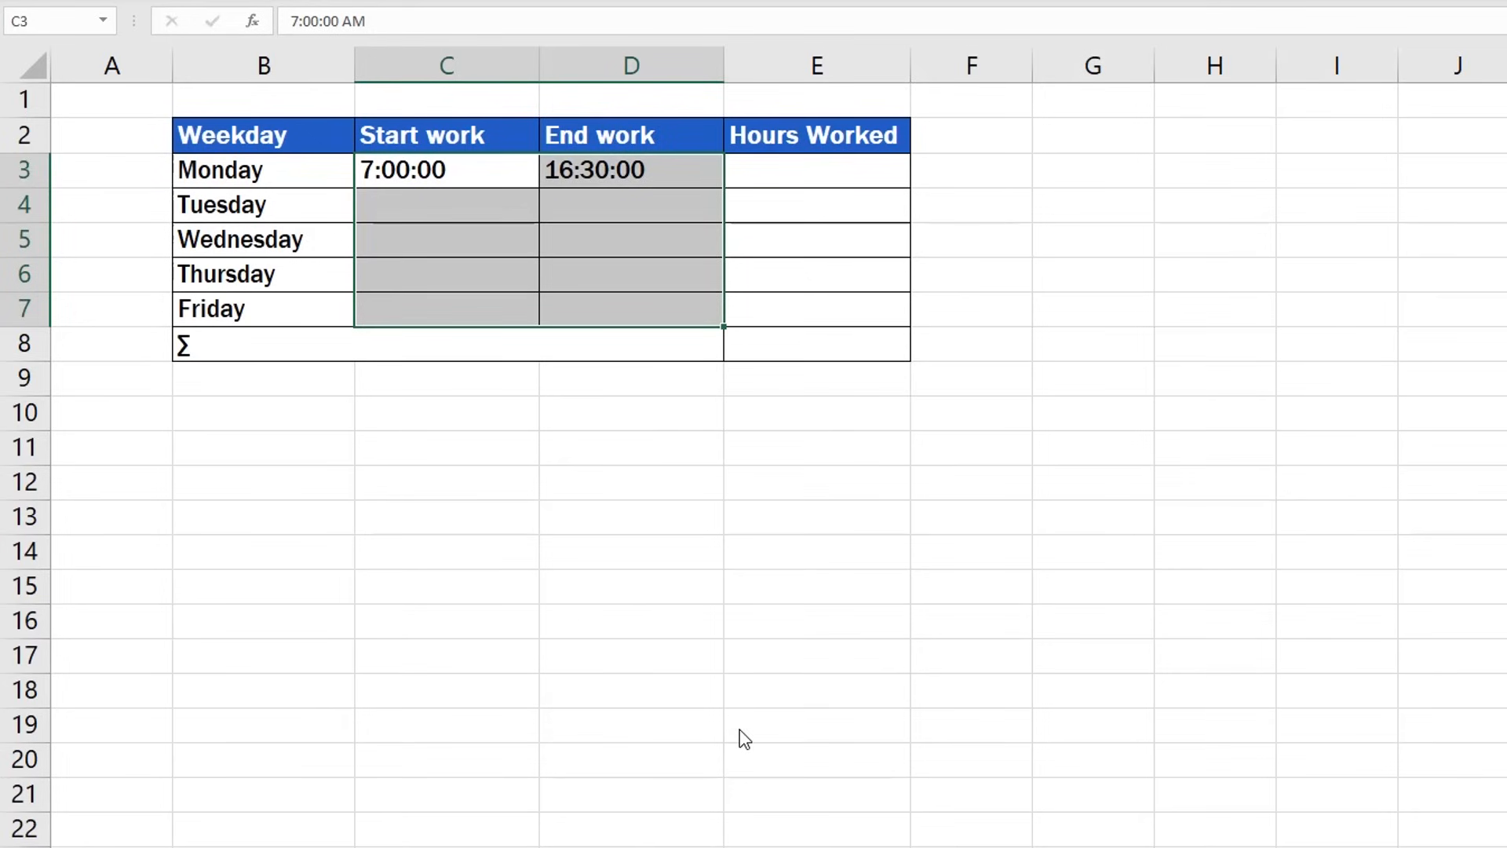